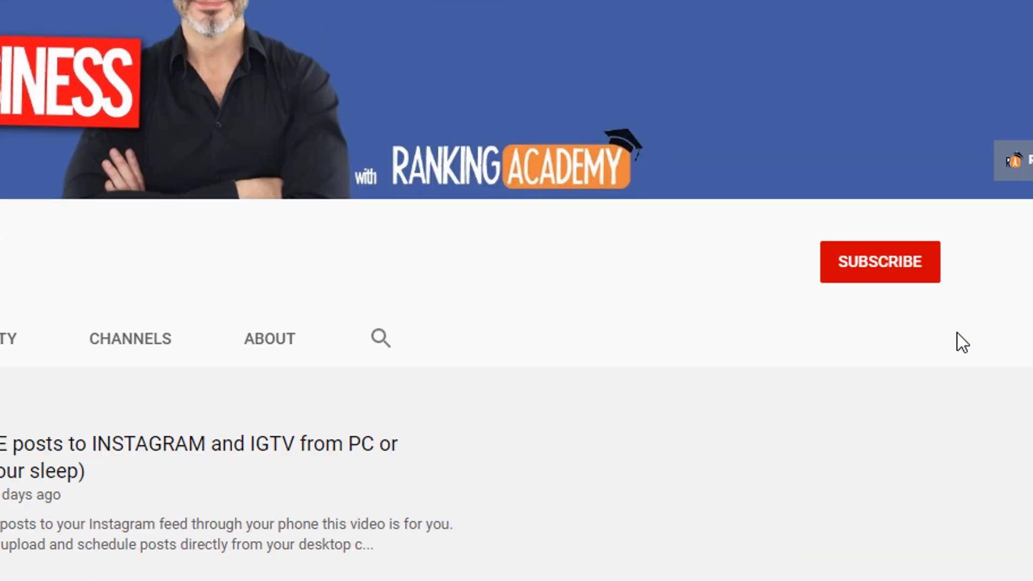
# Step: Open a Ranking Academy video and scroll through its timestamped description, then reach YouTube home
pyautogui.click(878, 262)
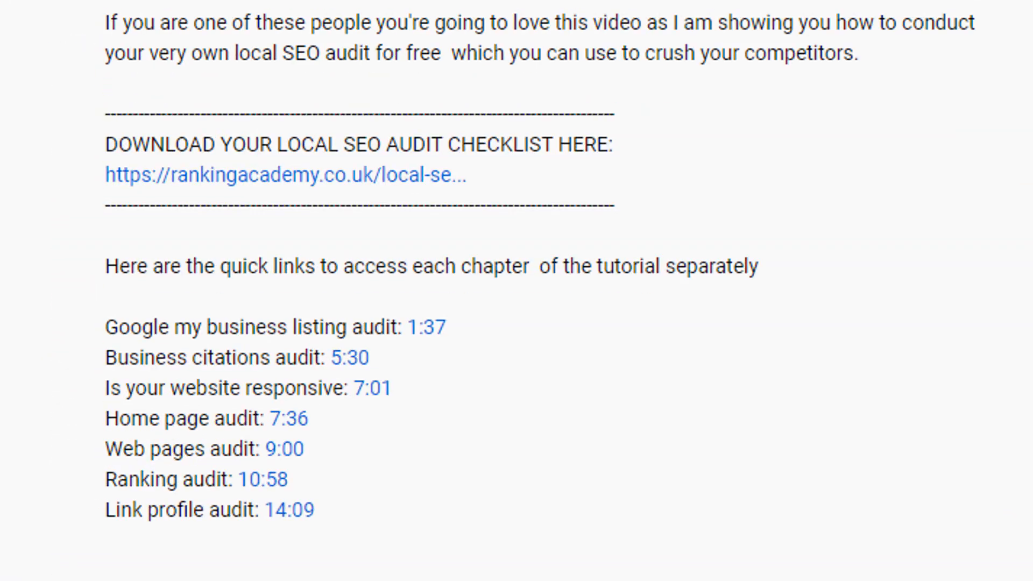
pyautogui.scroll(-3)
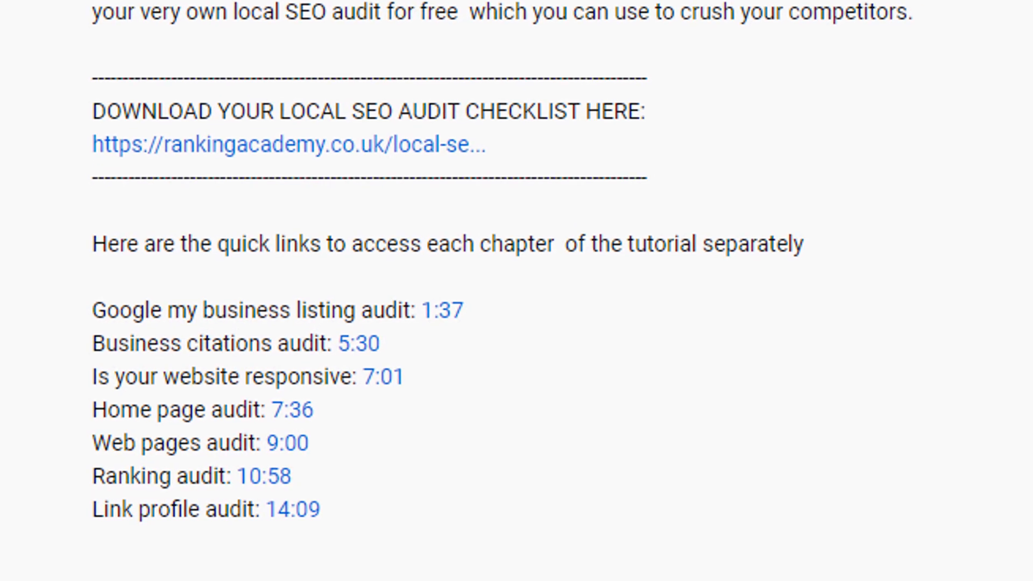
pyautogui.scroll(-3)
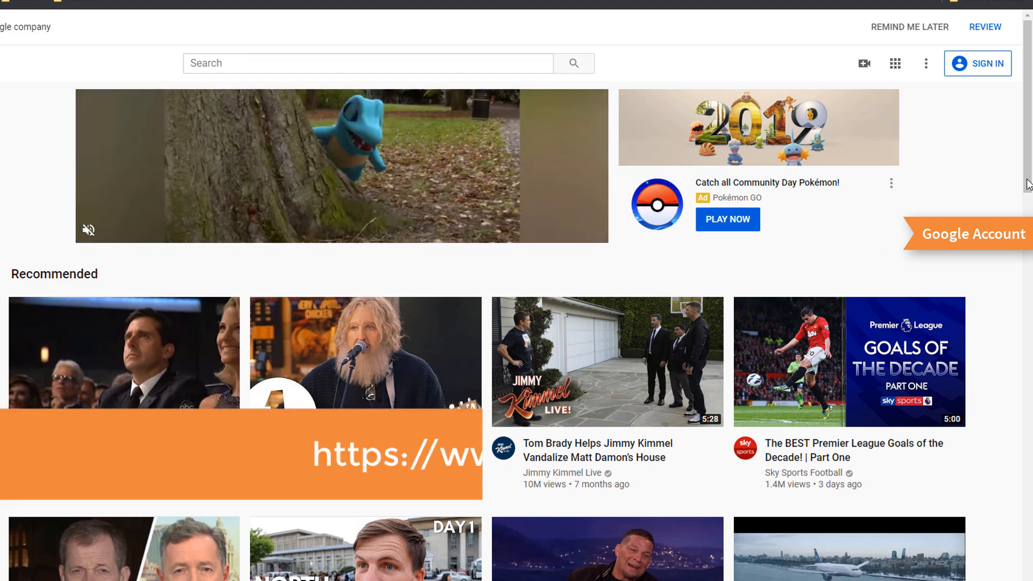
pyautogui.scroll(-3)
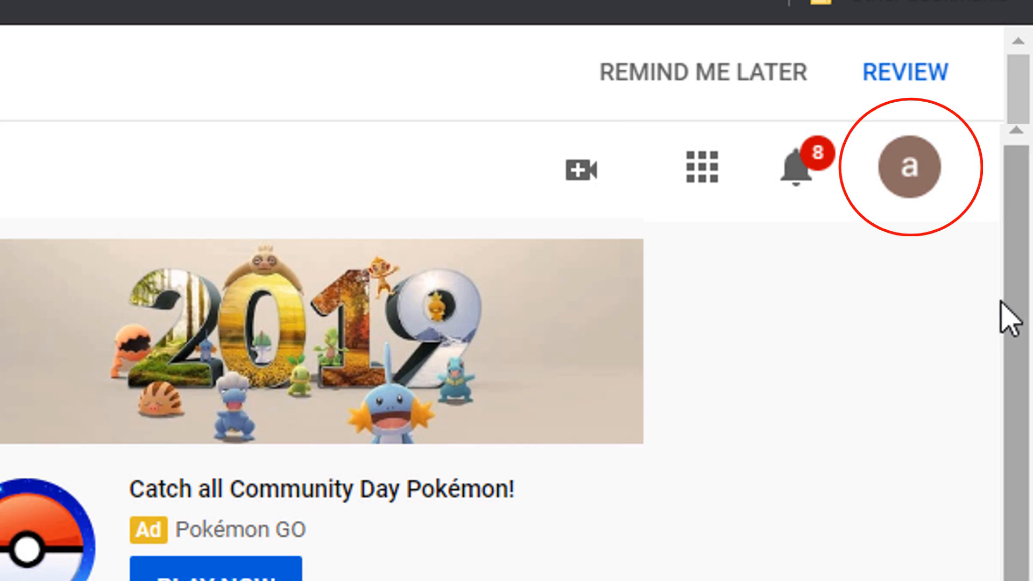
pyautogui.click(906, 167)
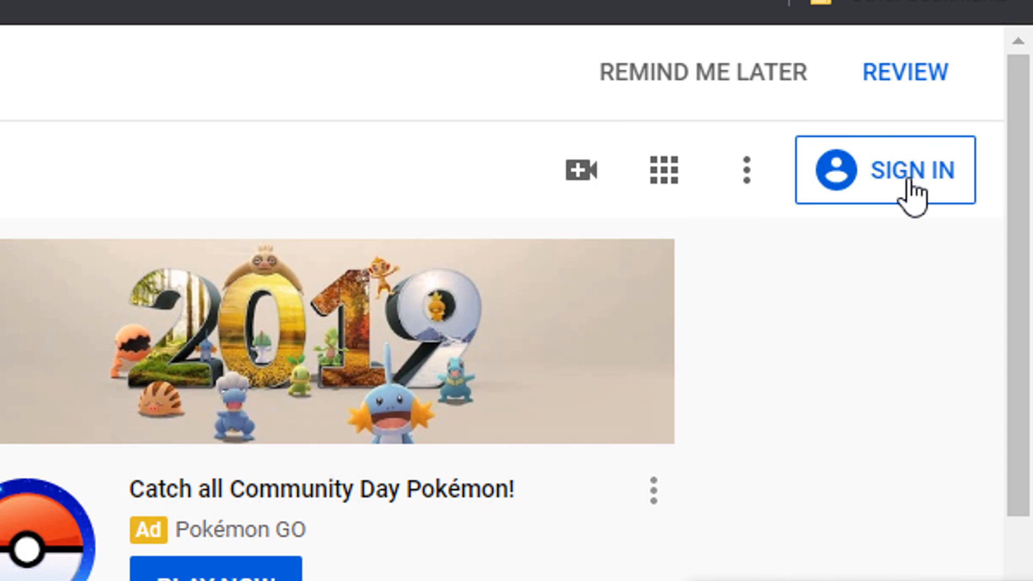
# Step: Go from YouTube sign-in to Google's Create account options
pyautogui.click(886, 171)
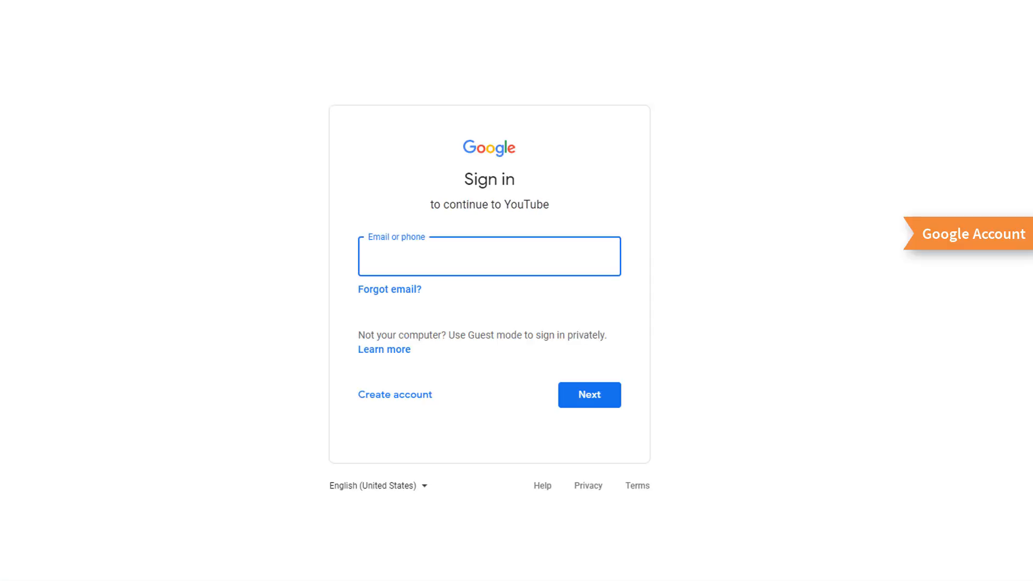
pyautogui.moveTo(350, 409)
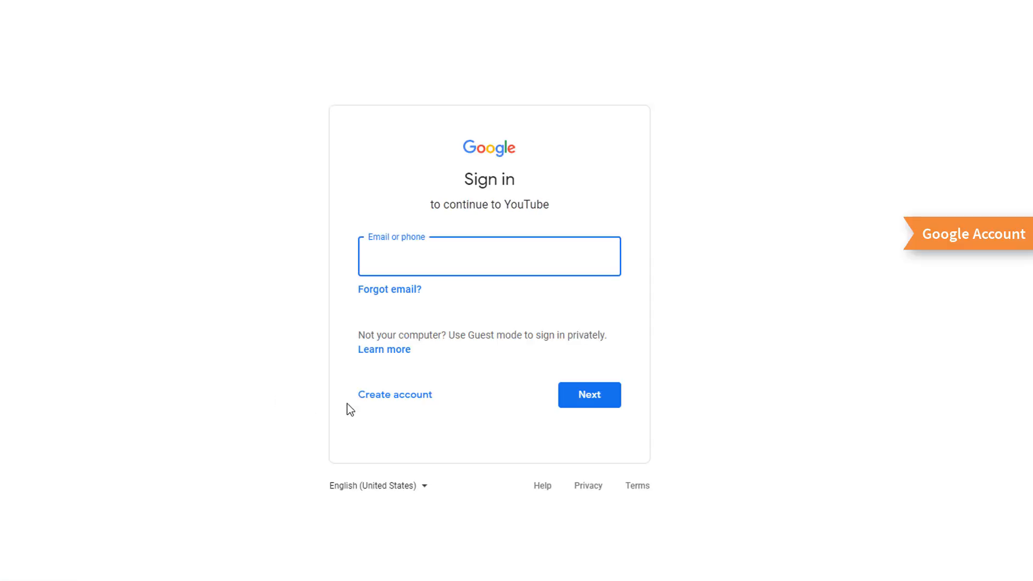
pyautogui.click(394, 394)
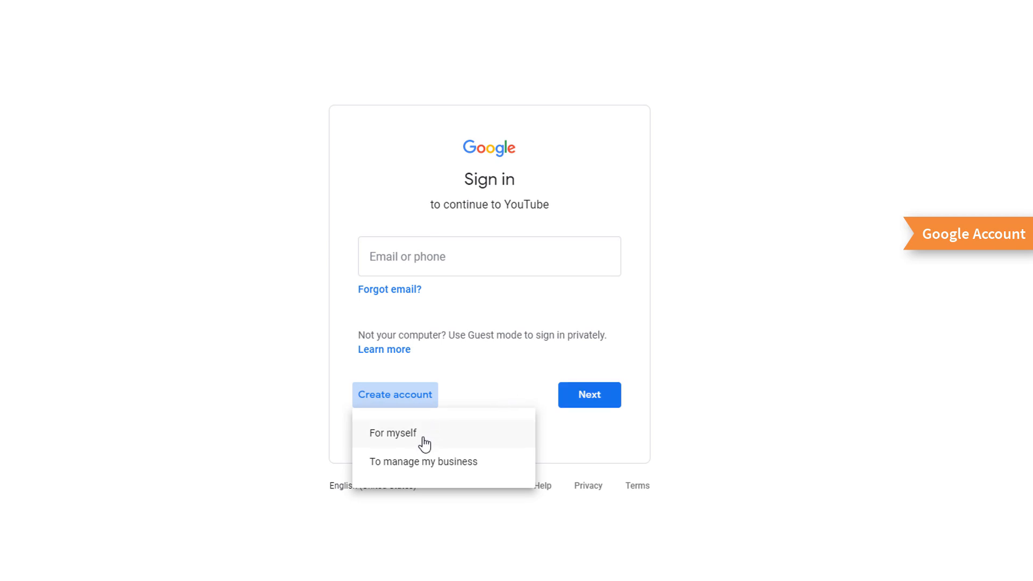
pyautogui.click(392, 432)
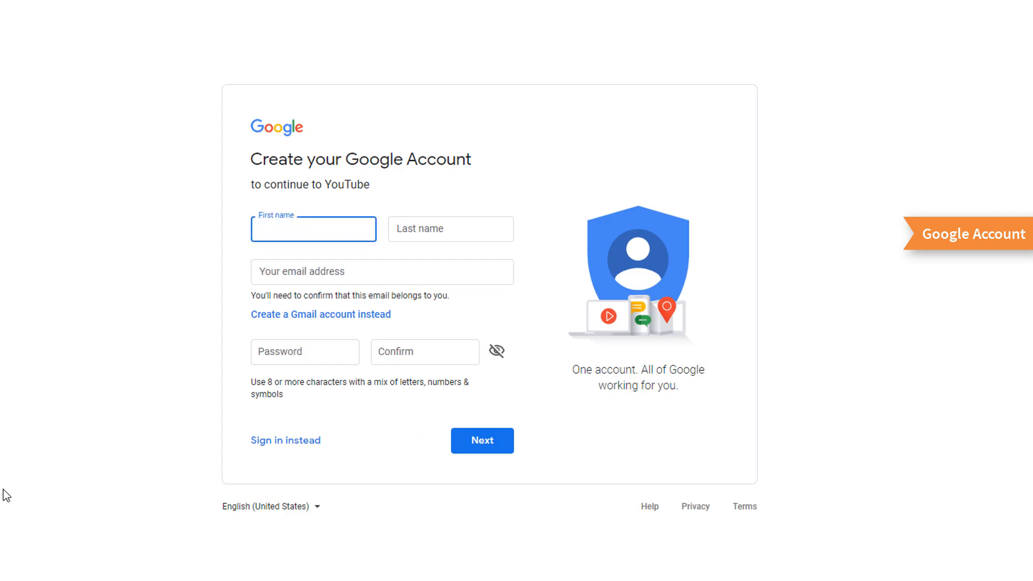
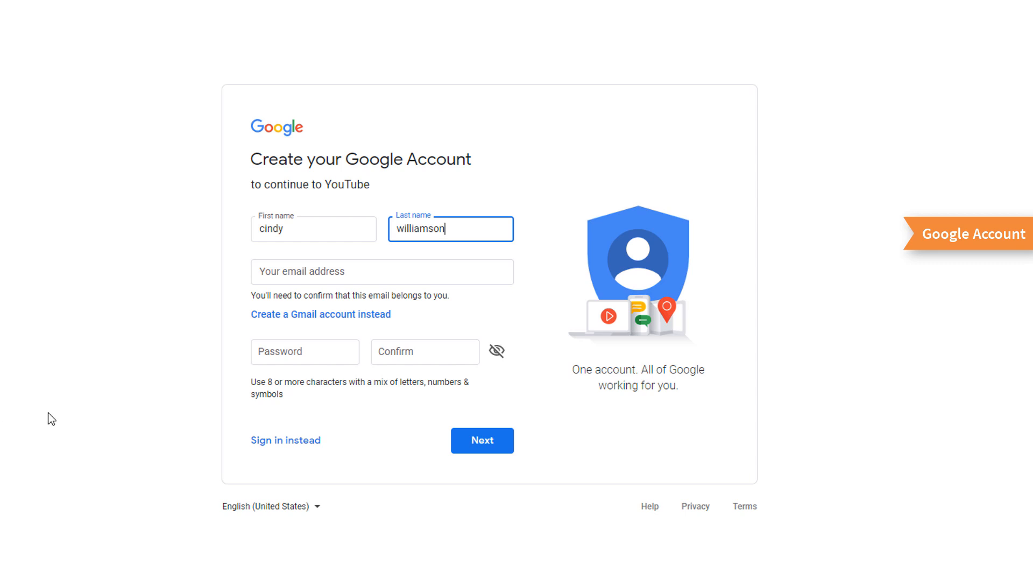
pyautogui.click(321, 314)
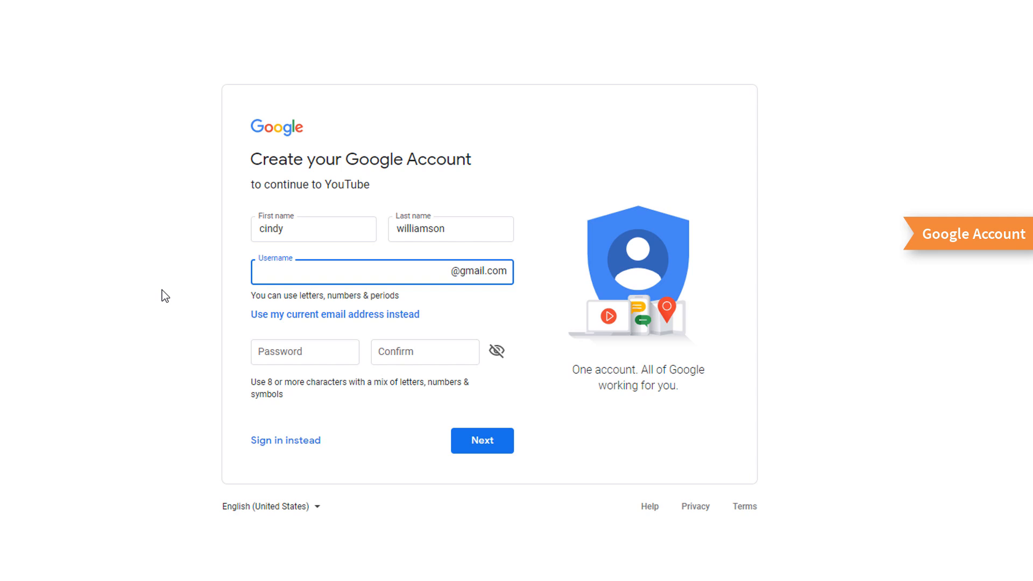
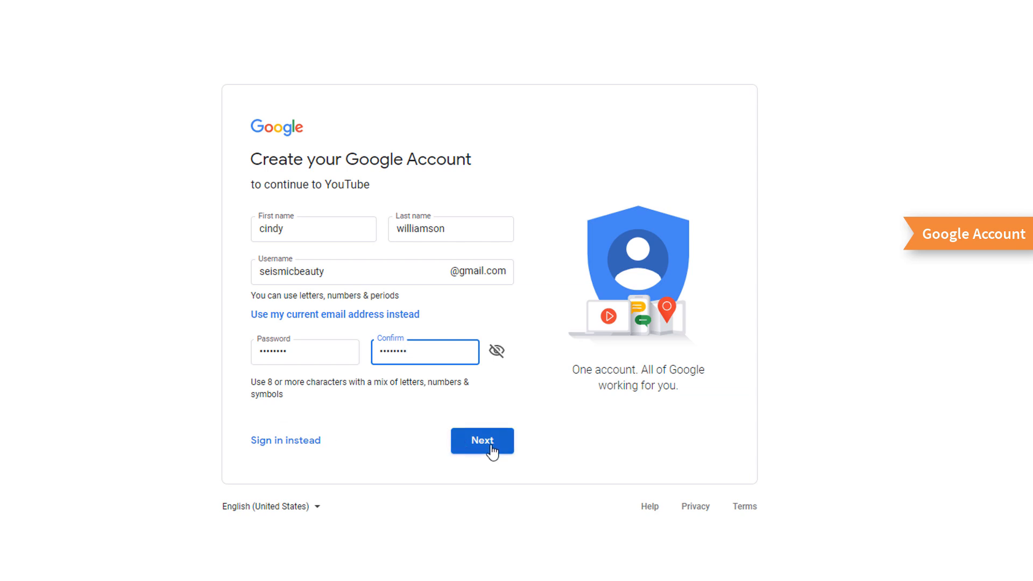
pyautogui.click(482, 441)
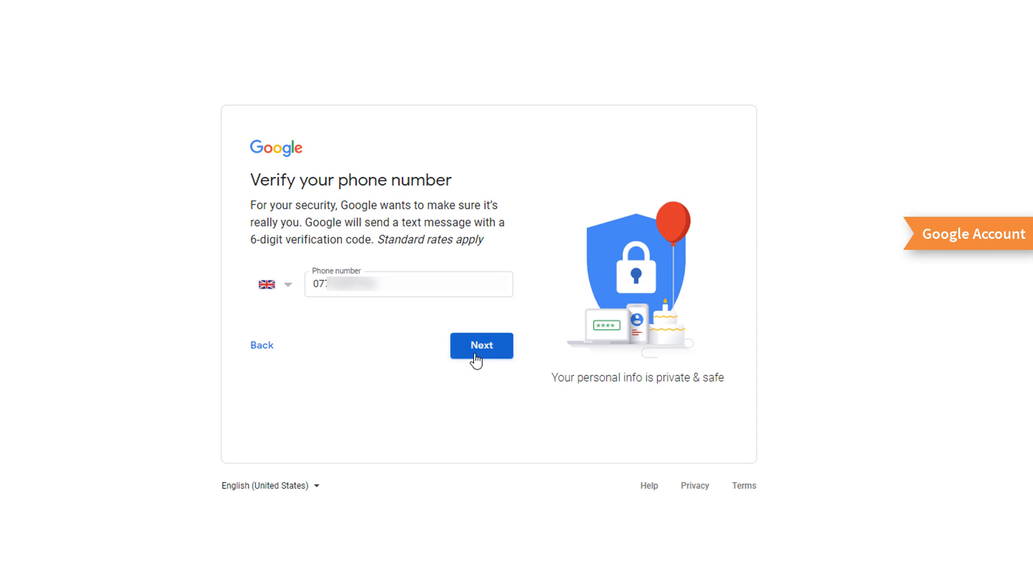
# Step: Send a verification code to the phone and verify the number with it
pyautogui.click(481, 346)
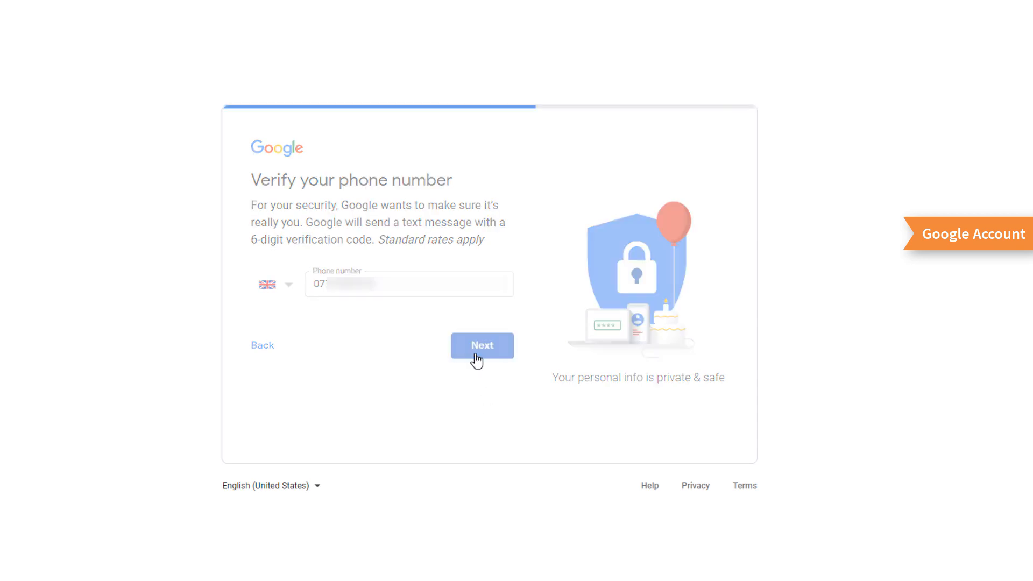
pyautogui.click(481, 345)
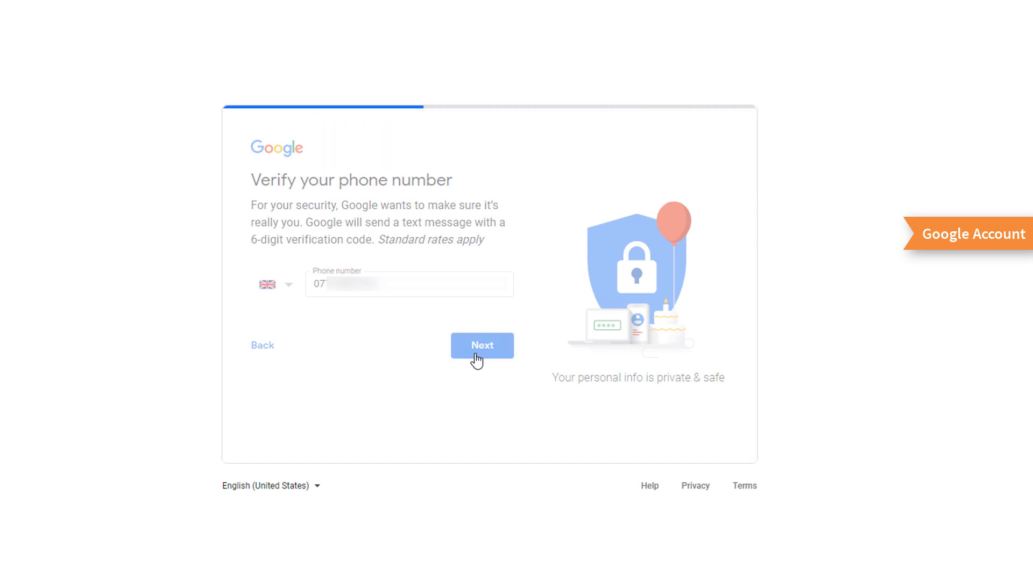
pyautogui.click(481, 346)
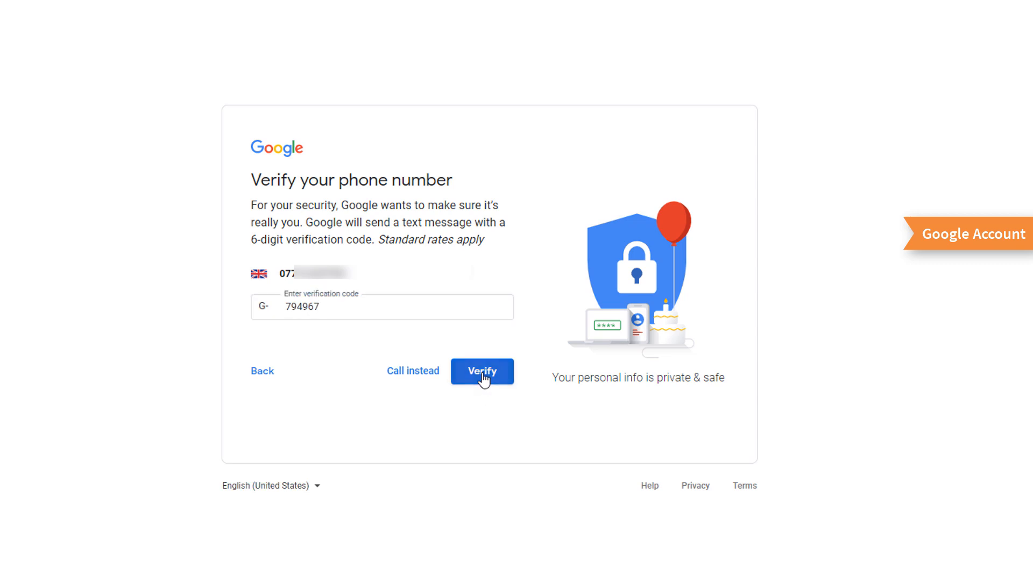
pyautogui.click(482, 370)
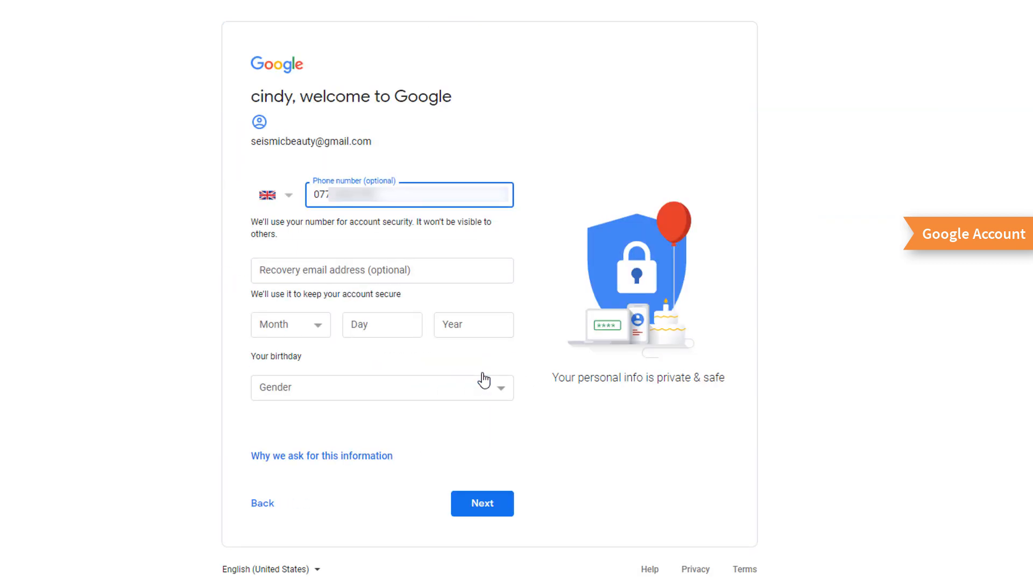
pyautogui.moveTo(577, 457)
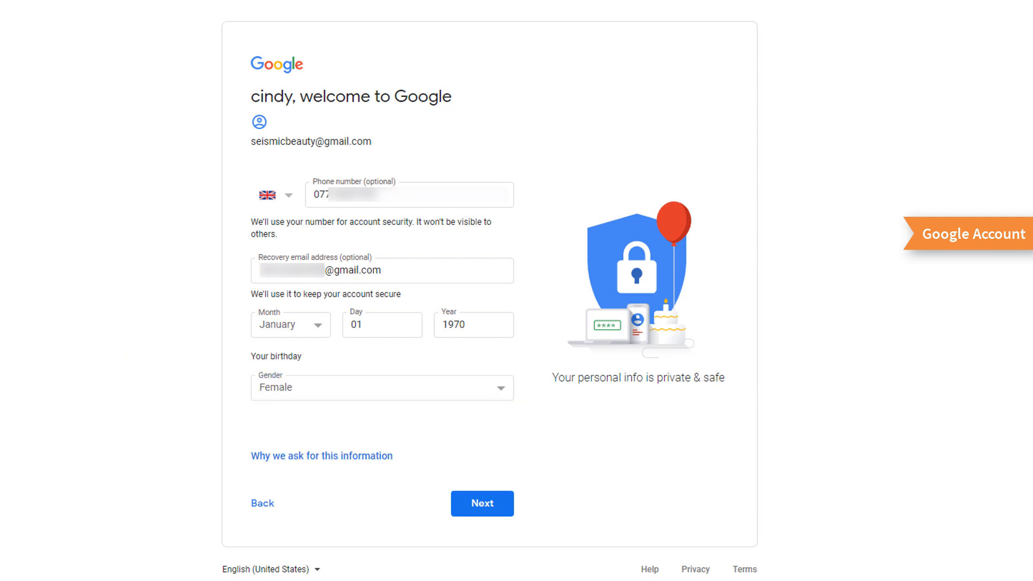
# Step: Submit profile details, skip number linking, accept both terms and confirm account creation
pyautogui.click(481, 504)
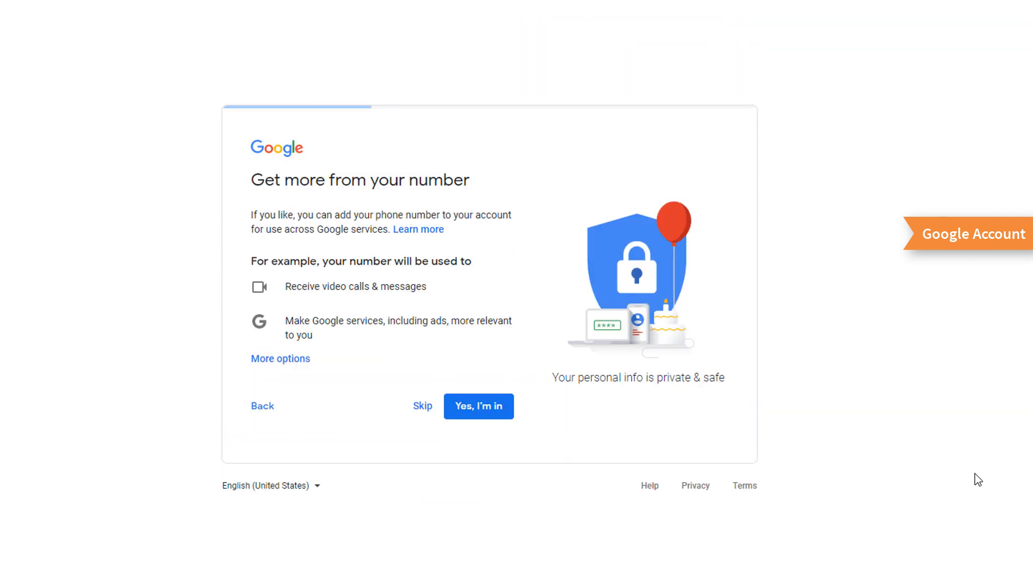
pyautogui.click(478, 406)
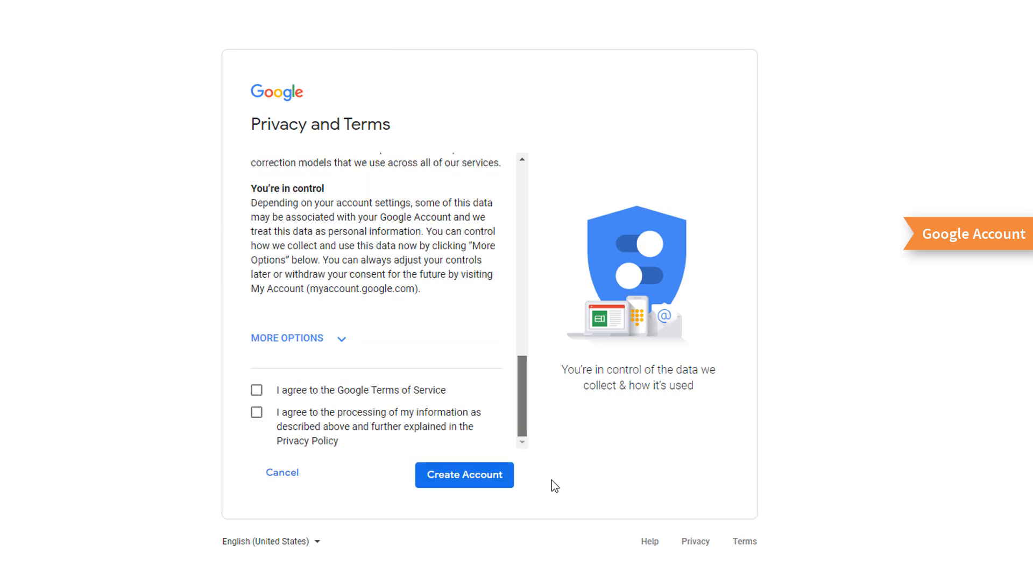
pyautogui.click(256, 389)
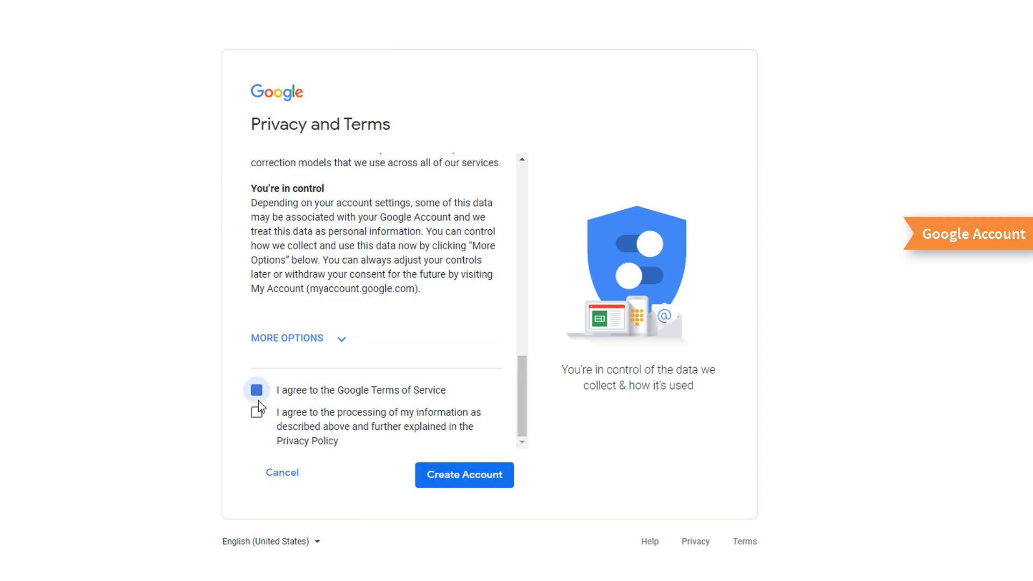
pyautogui.click(464, 475)
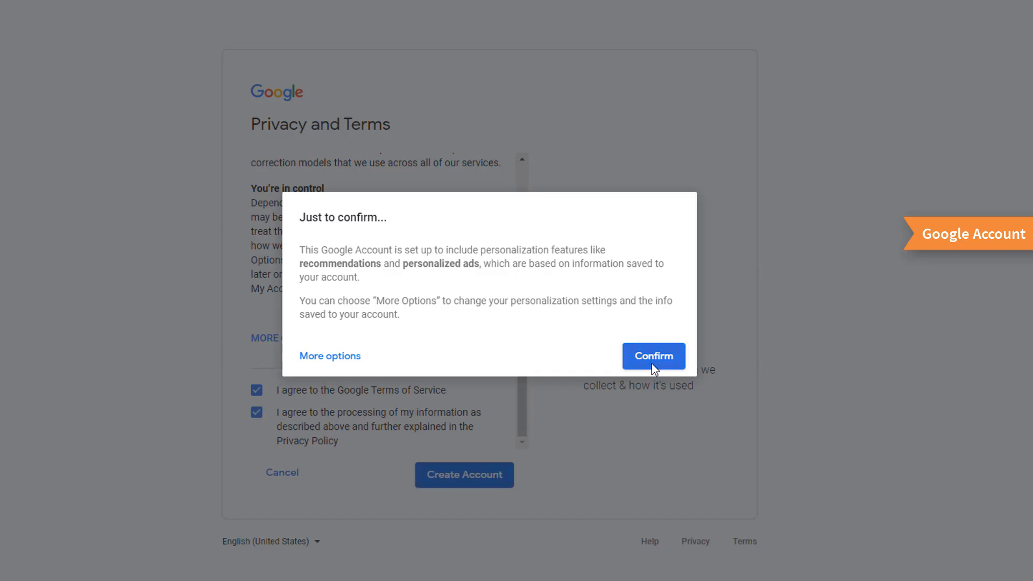
pyautogui.click(653, 356)
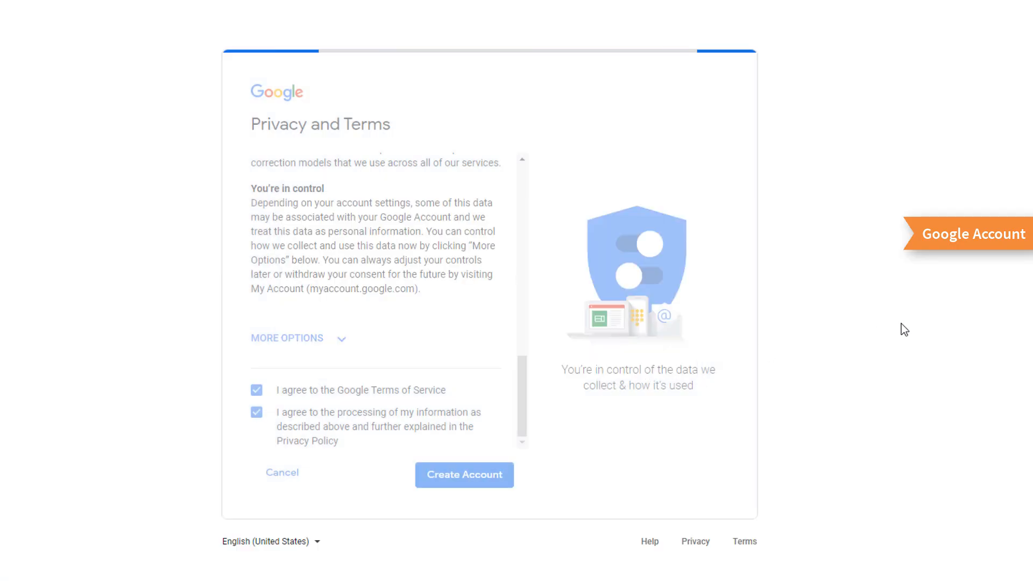
pyautogui.click(463, 475)
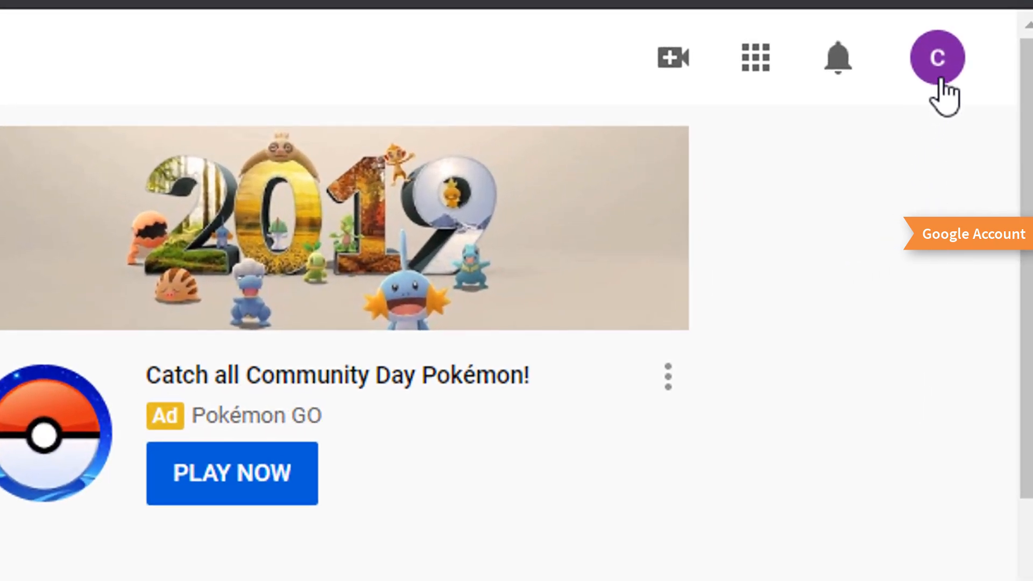
# Step: Choose 'Create a channel' from the new account's avatar menu
pyautogui.click(936, 57)
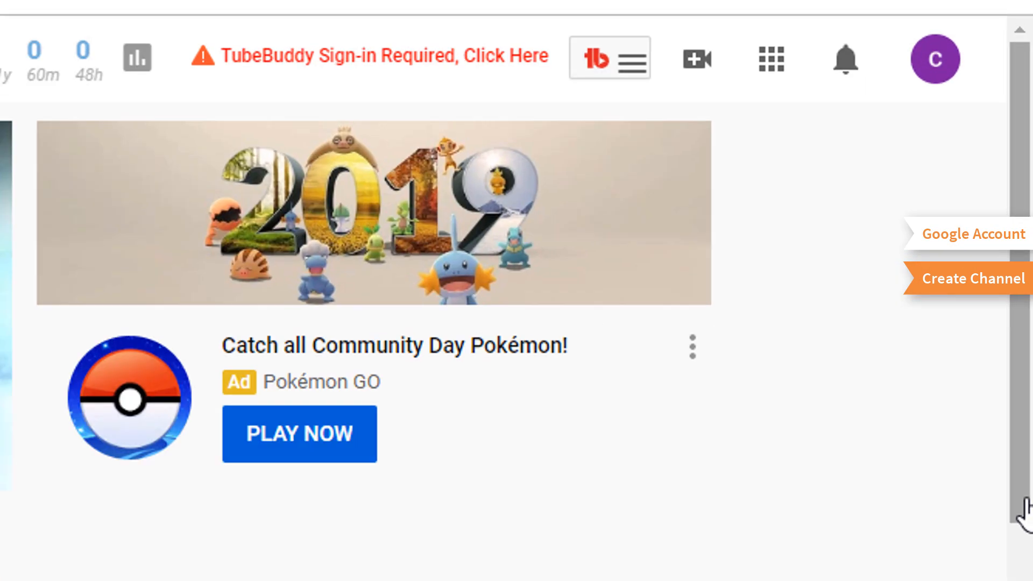
pyautogui.click(933, 58)
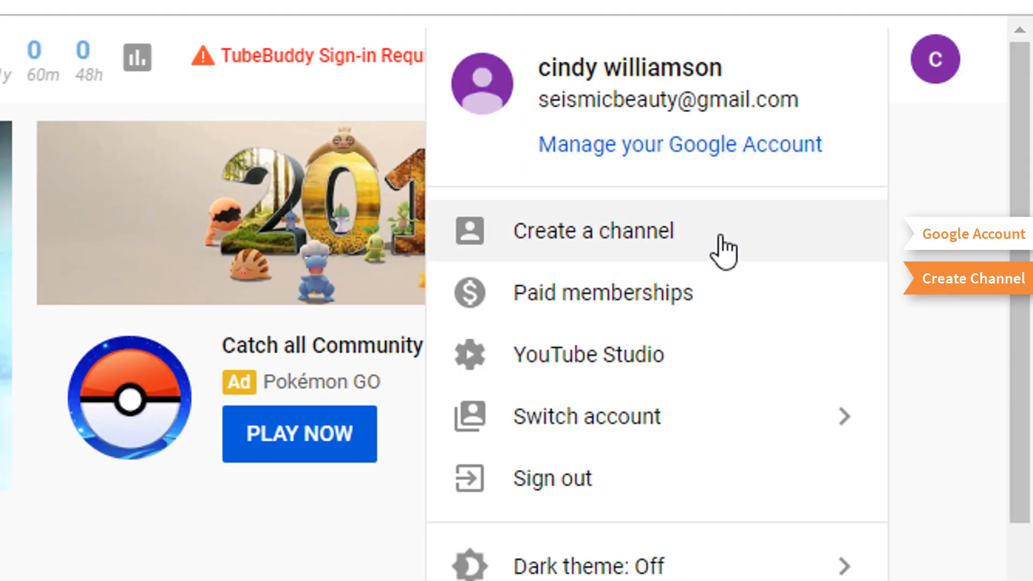
pyautogui.click(592, 231)
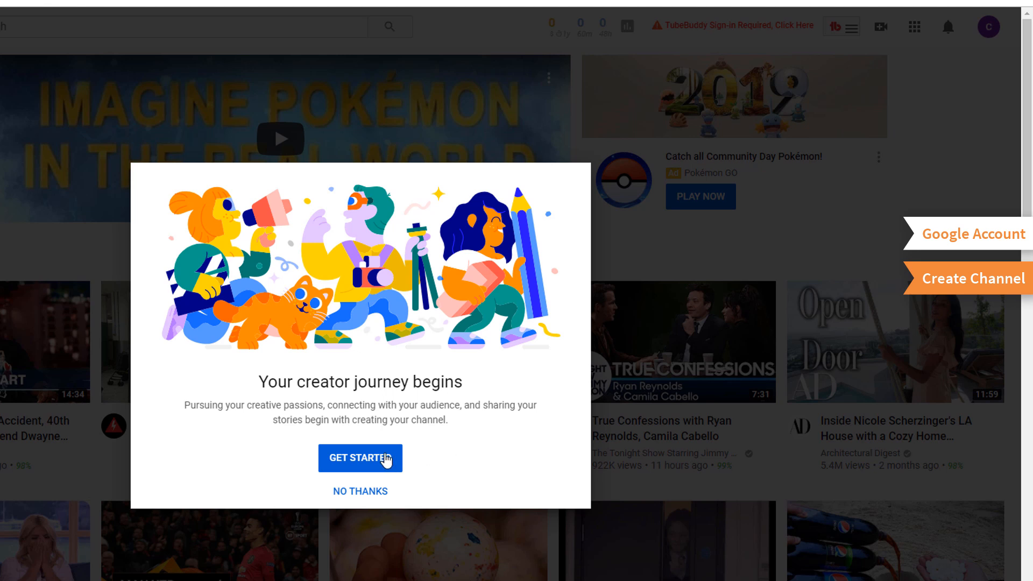
# Step: Get started and select 'Use a custom name' for the new channel
pyautogui.click(360, 458)
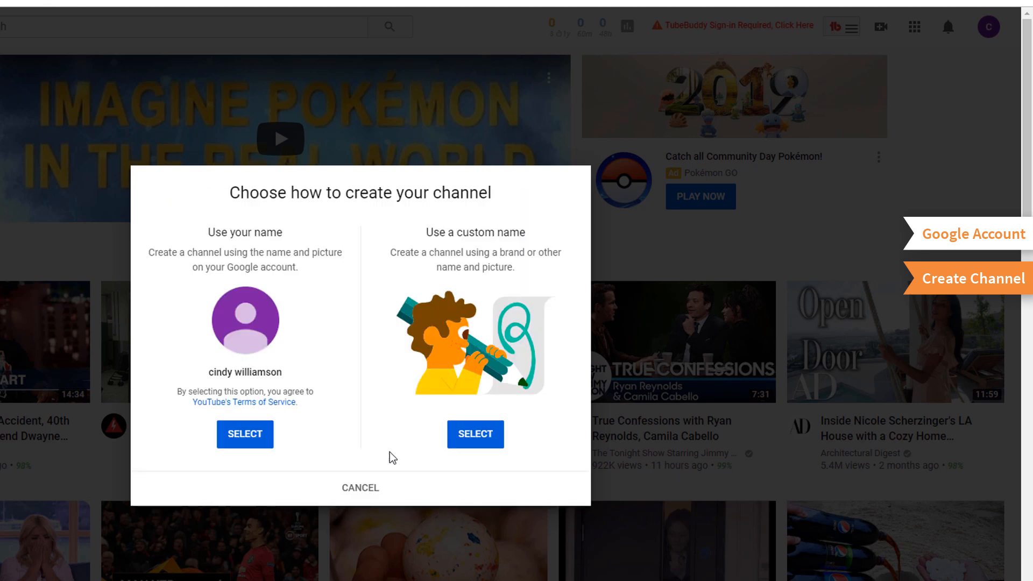
pyautogui.moveTo(397, 456)
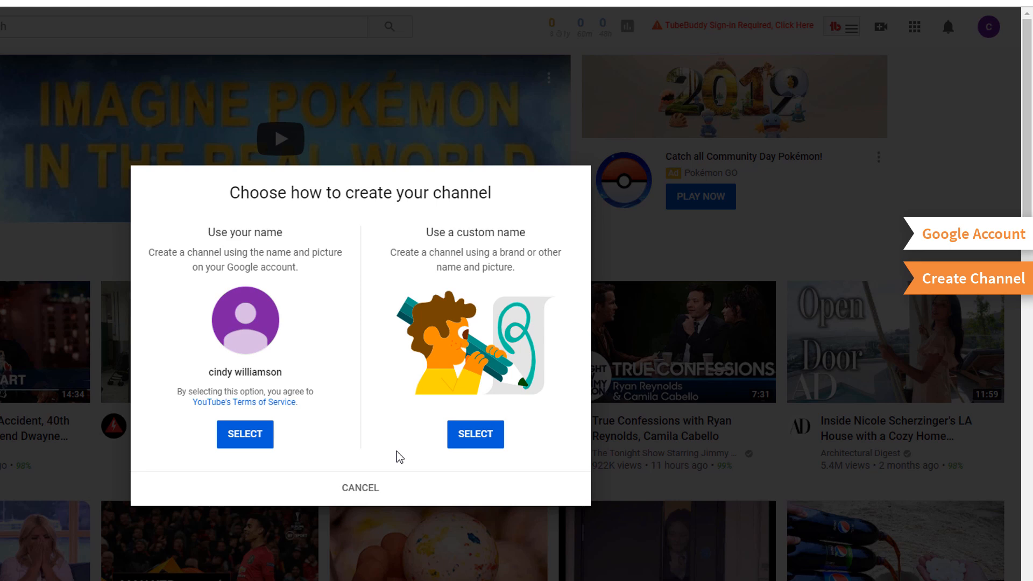
pyautogui.moveTo(472, 434)
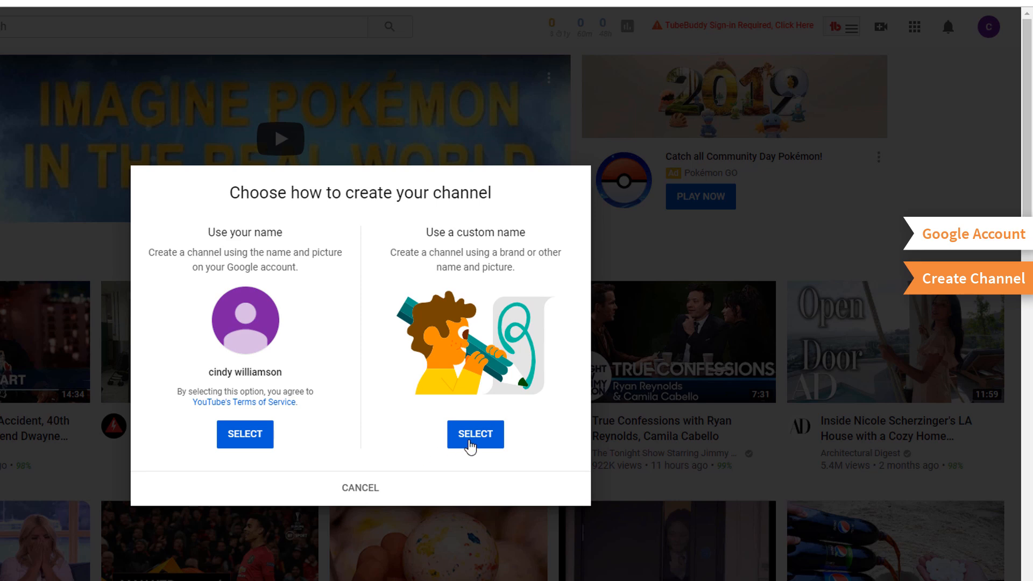
pyautogui.click(475, 434)
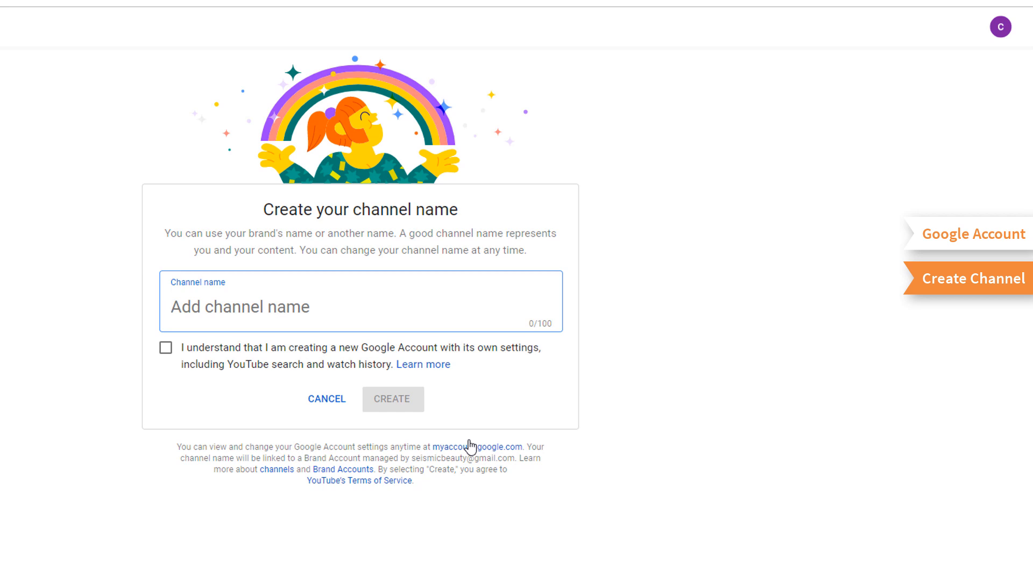
# Step: Name the channel 'Seismic Beauty', tick the confirmation checkbox and create it
pyautogui.write('Seismic Beauty')
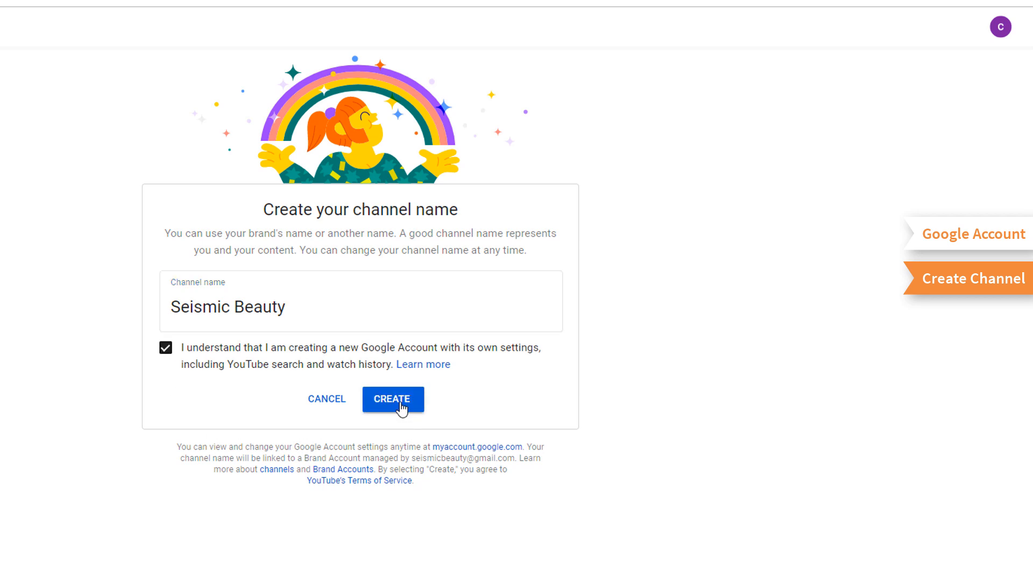
pyautogui.click(392, 399)
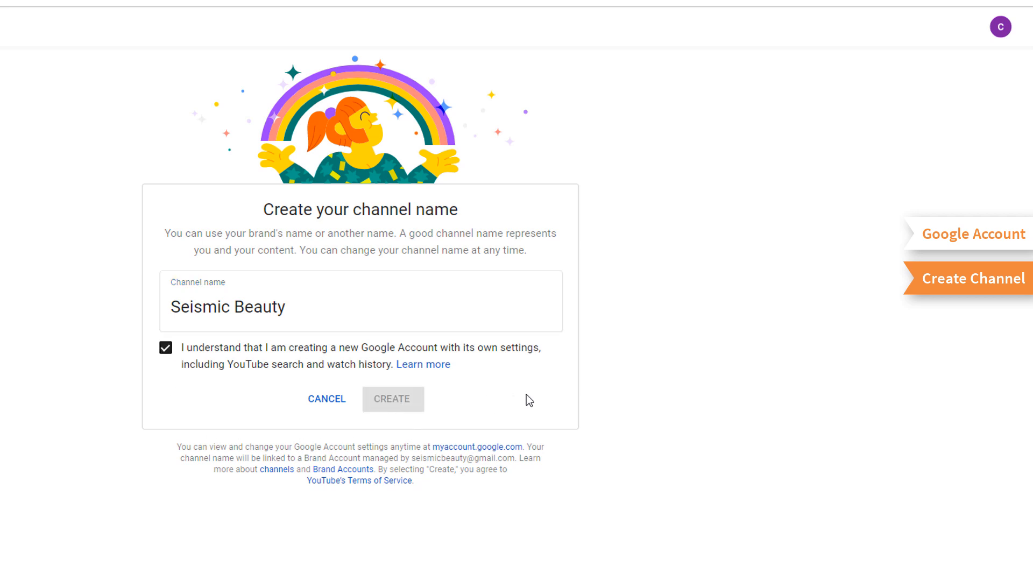
pyautogui.click(392, 399)
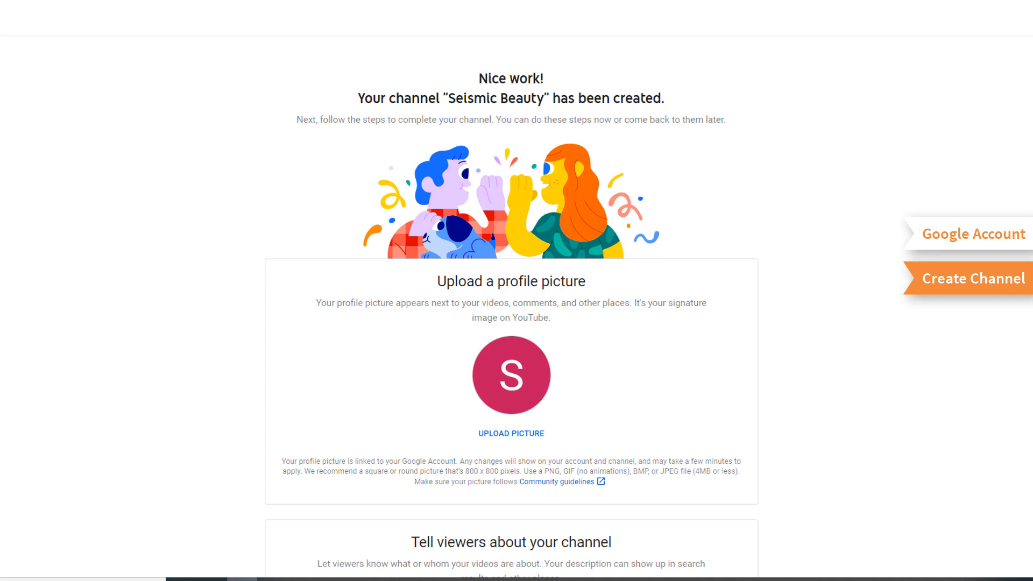
# Step: Enter the channel description and 'seismicbeau…' website and social links, checking an example salon channel, then save
pyautogui.scroll(-3)
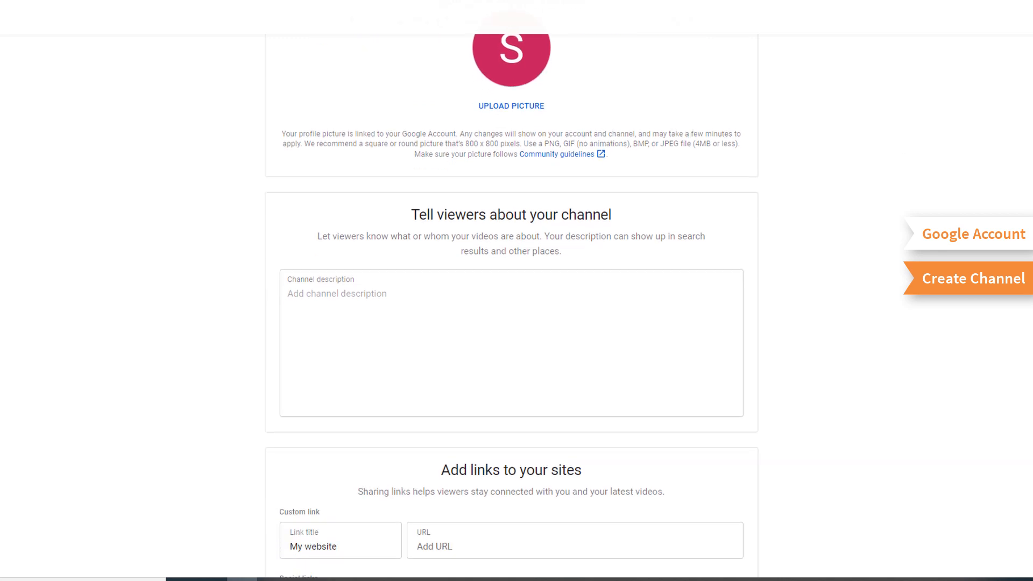
pyautogui.scroll(-3)
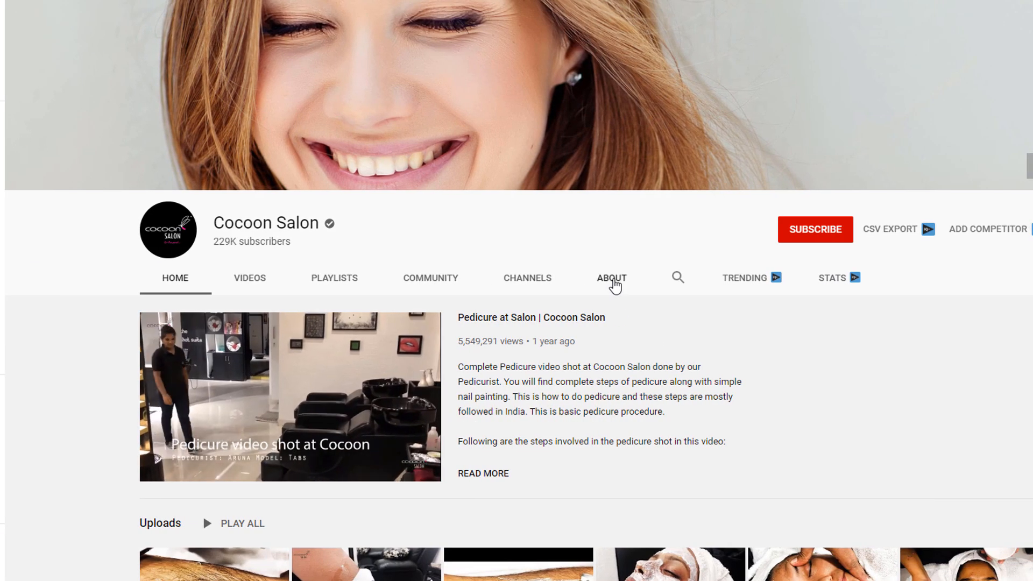
pyautogui.click(611, 278)
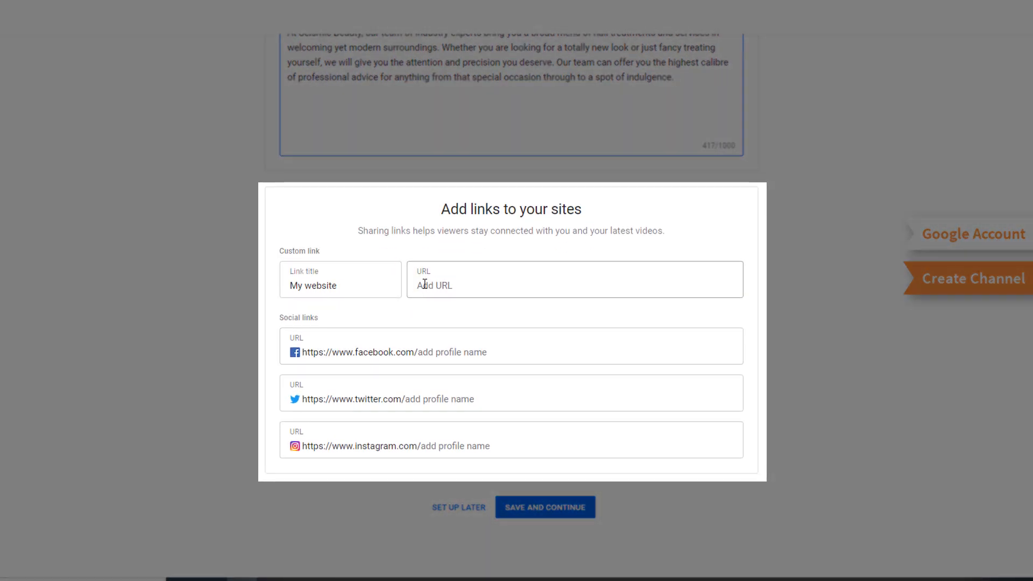
pyautogui.write('seism')
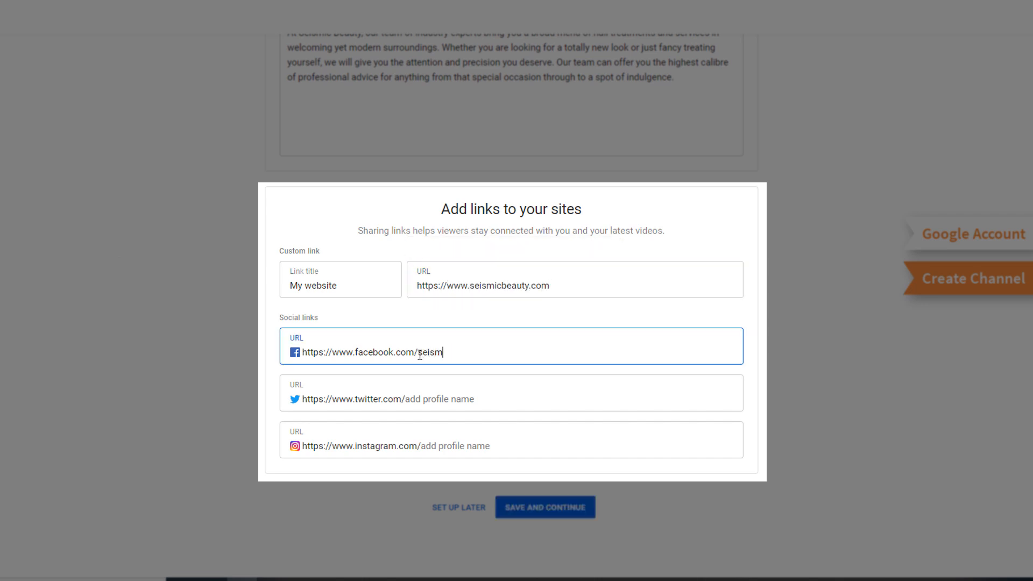
pyautogui.write('seismicbeauty')
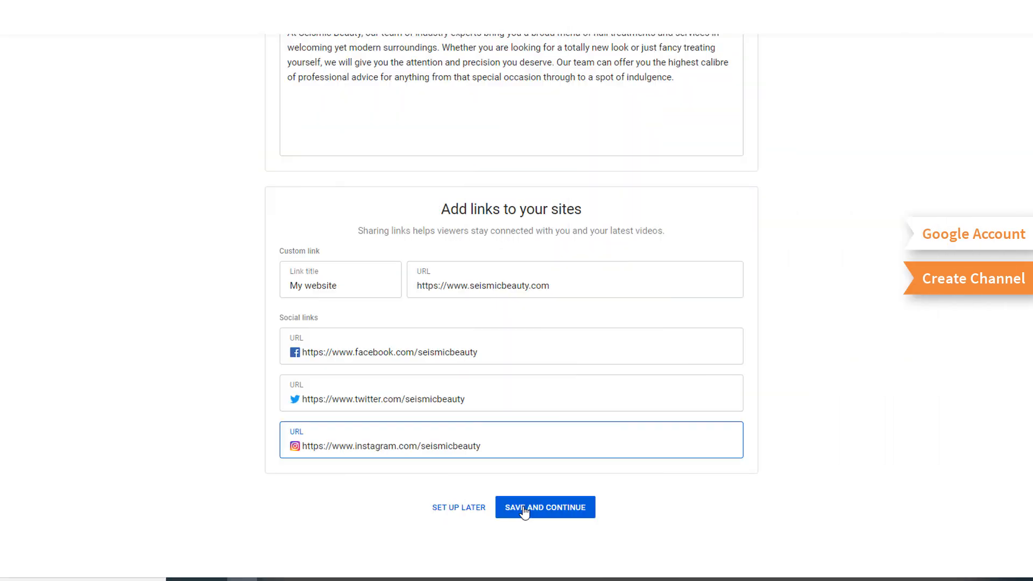
pyautogui.click(545, 507)
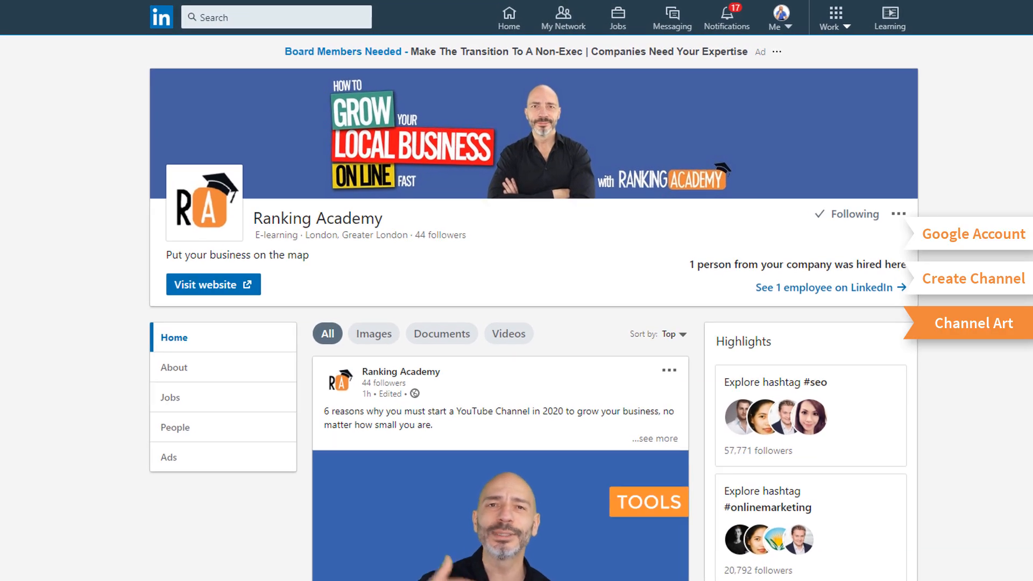
# Step: Scroll the Ranking Academy company page to view its cover banner
pyautogui.scroll(-3)
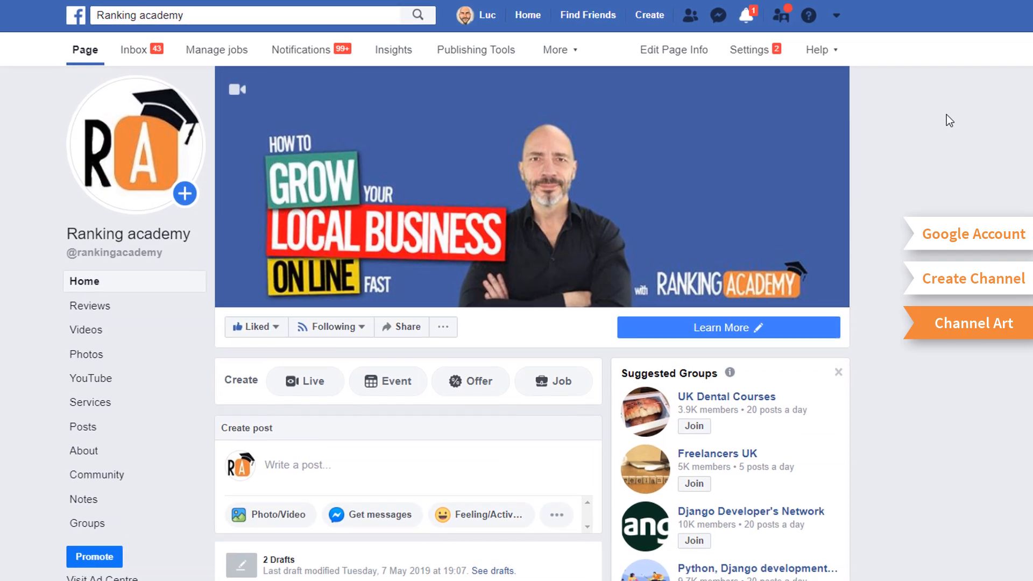
# Step: Open a blank Facebook Cover design with cover templates listed alongside
pyautogui.click(974, 323)
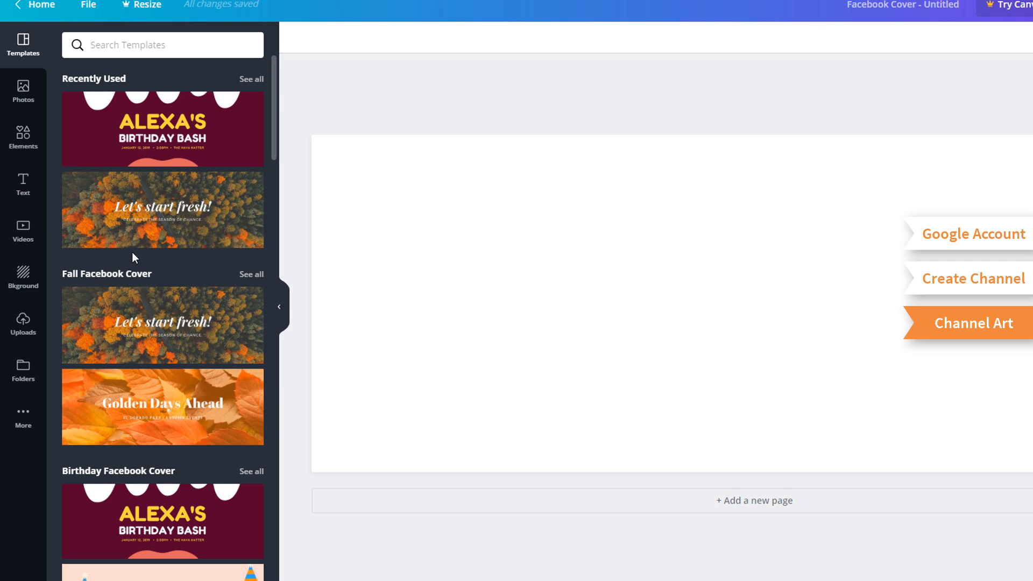
# Step: Apply the Birthday Bash template, browse elements and photos, then sign up with Facebook
pyautogui.click(162, 129)
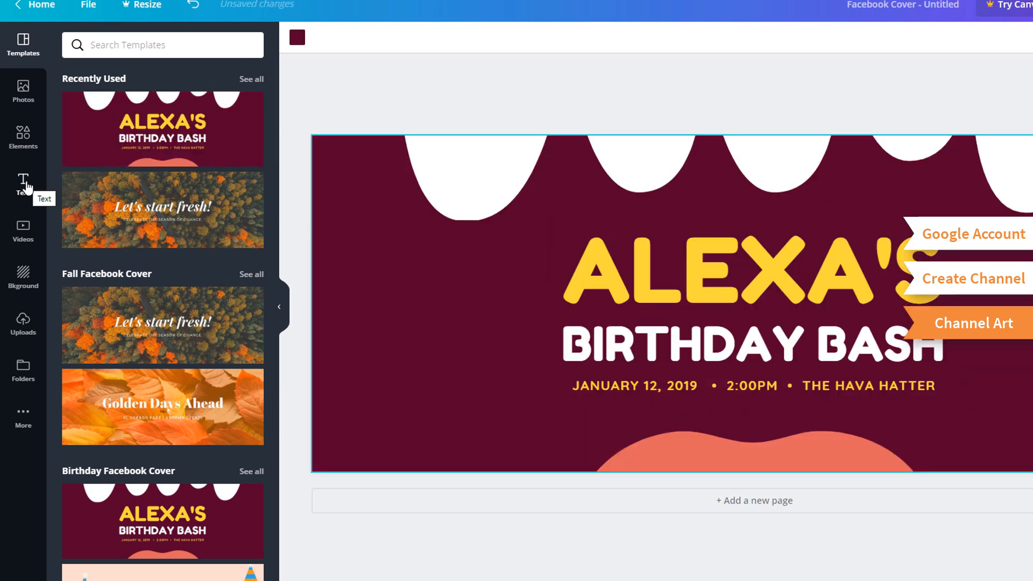
pyautogui.click(22, 137)
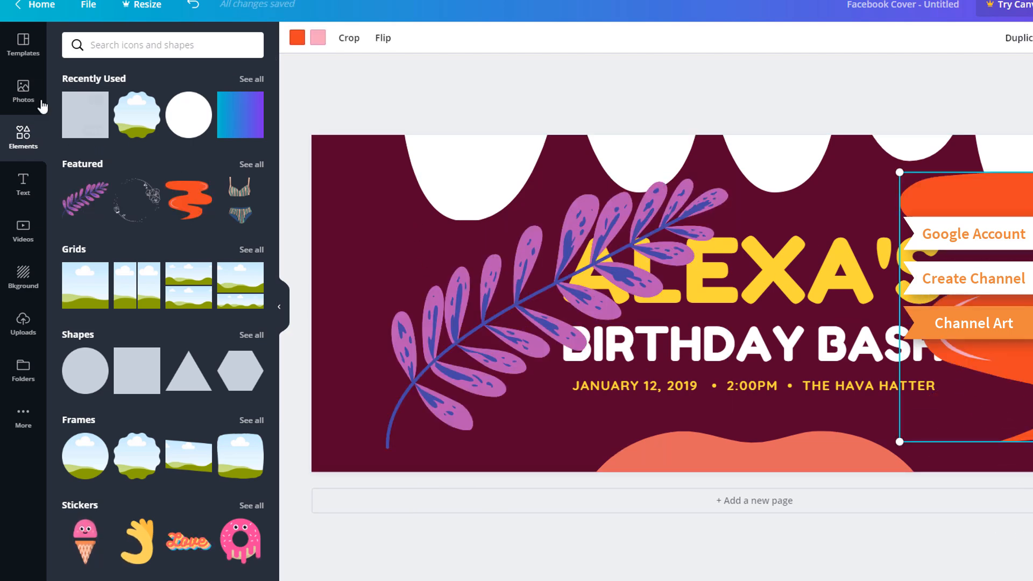
pyautogui.click(23, 90)
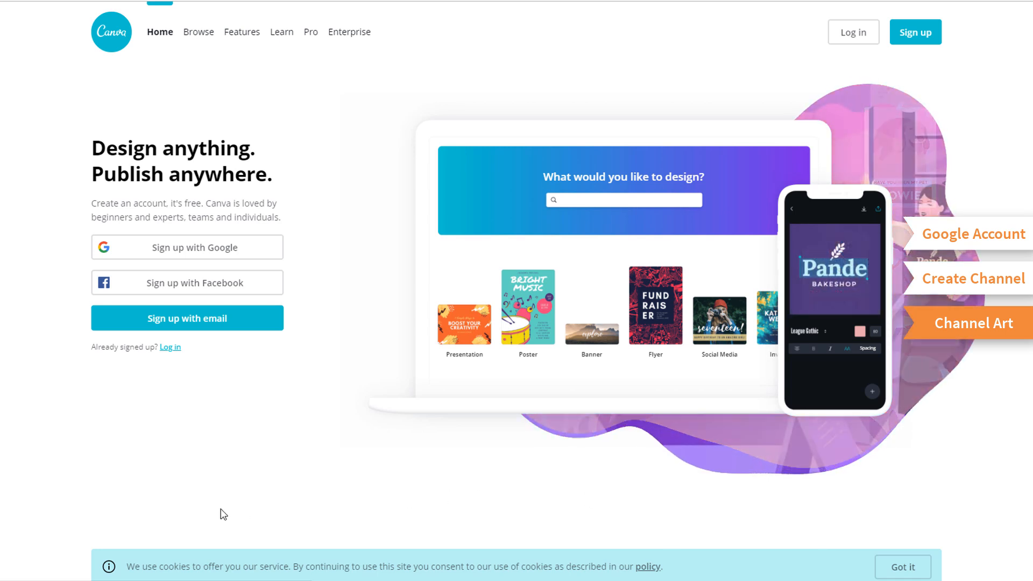
pyautogui.click(187, 283)
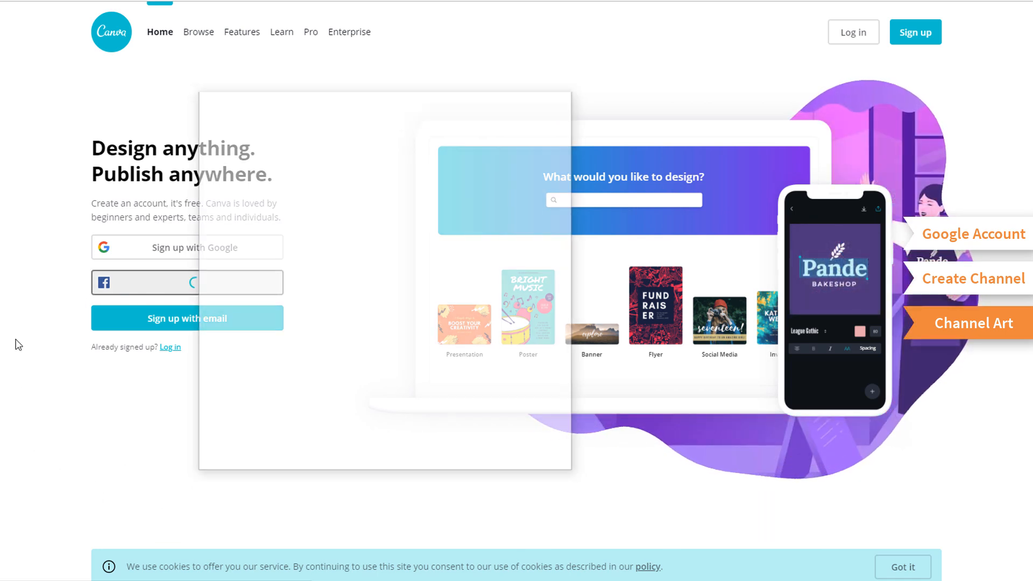
pyautogui.click(187, 283)
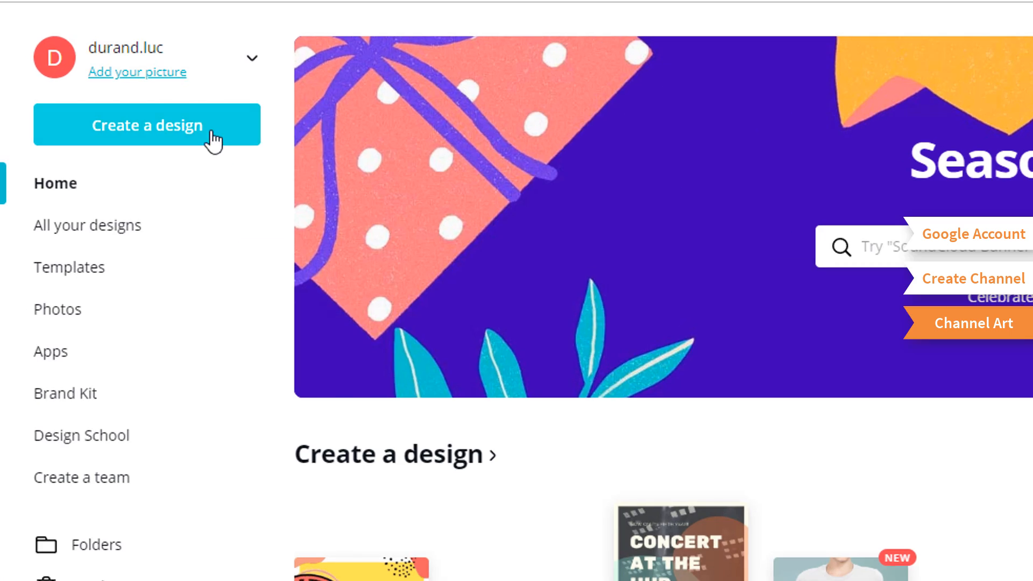
# Step: Make YouTube Channel Art from the pink beauty template, retitled 'Seismic Beauty'
pyautogui.click(146, 124)
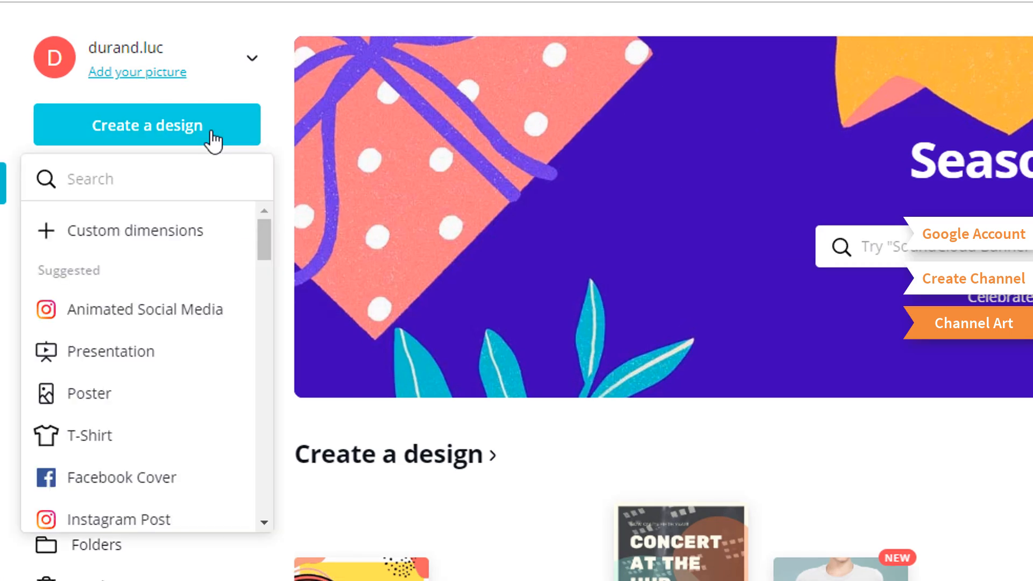
pyautogui.write('youtube')
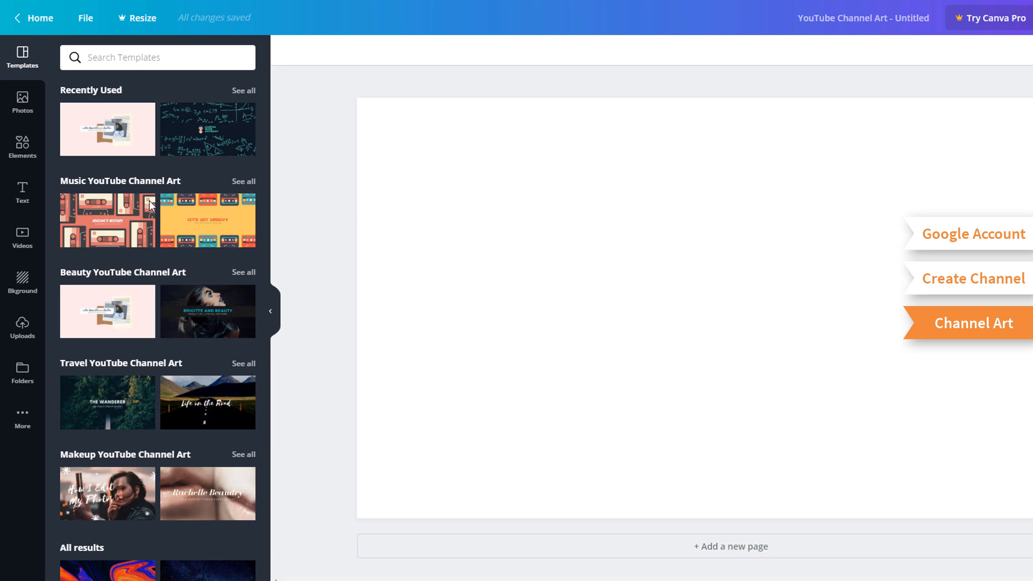
pyautogui.moveTo(143, 227)
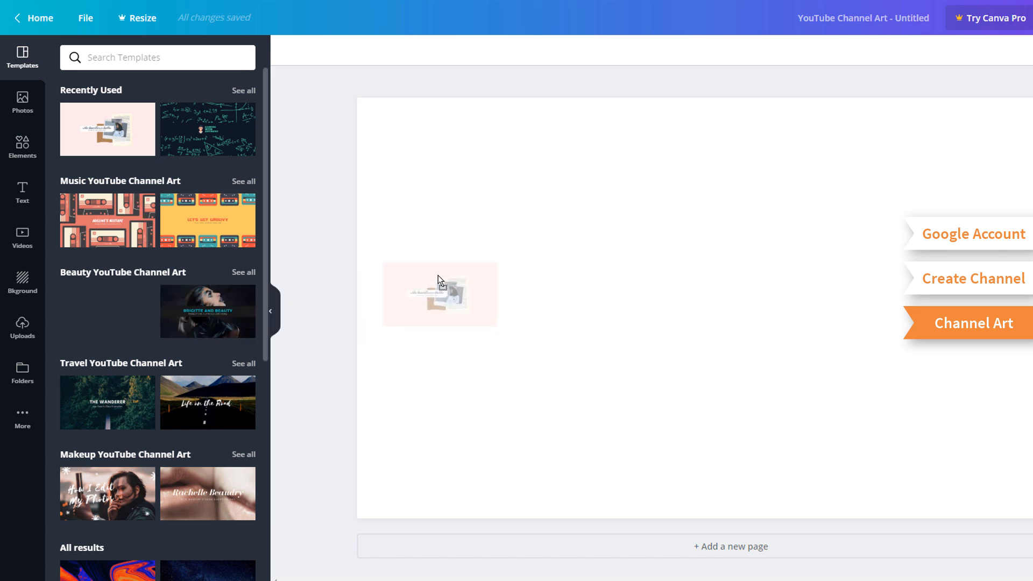
pyautogui.click(439, 293)
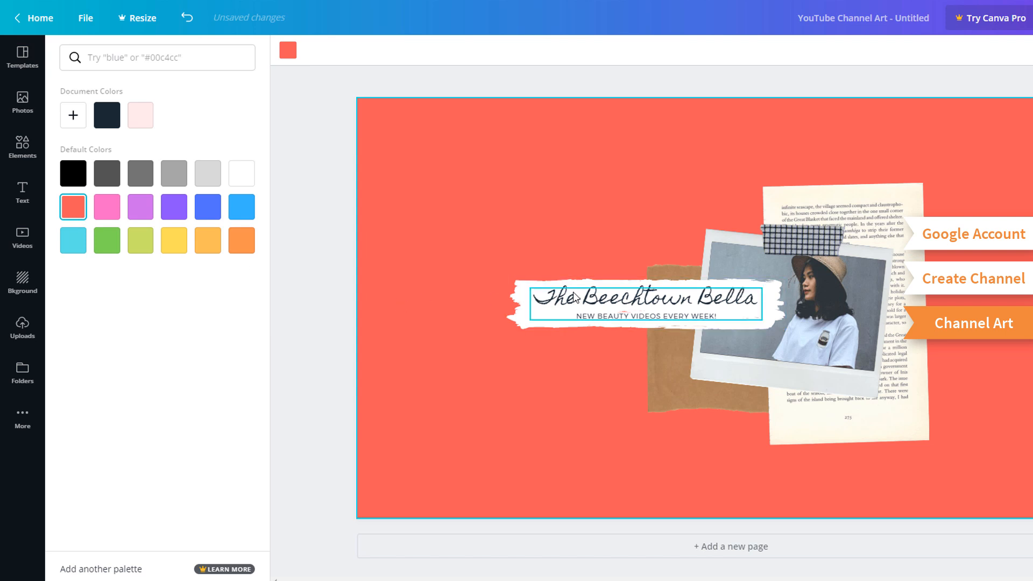
pyautogui.click(643, 302)
pyautogui.write('SEISMIC BEAUT')
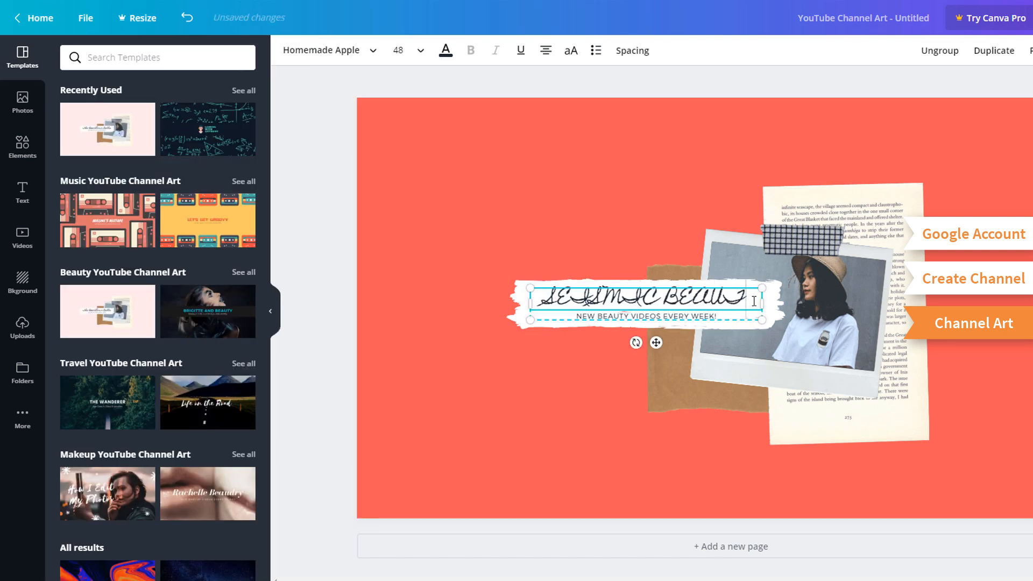
pyautogui.click(329, 50)
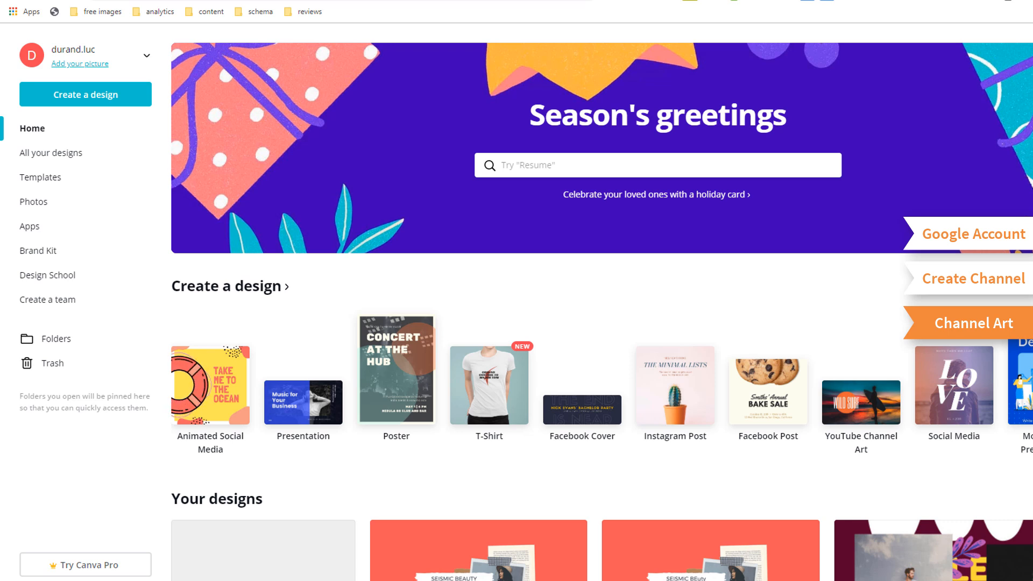
# Step: Start a second blank YouTube Channel Art design by searching 'youtu'
pyautogui.click(85, 94)
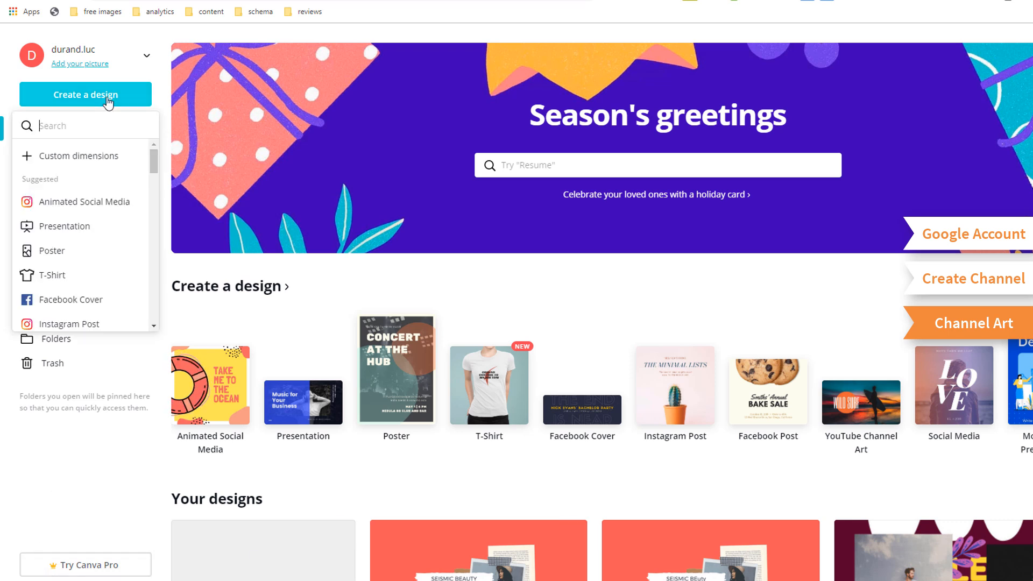
pyautogui.write('youtu')
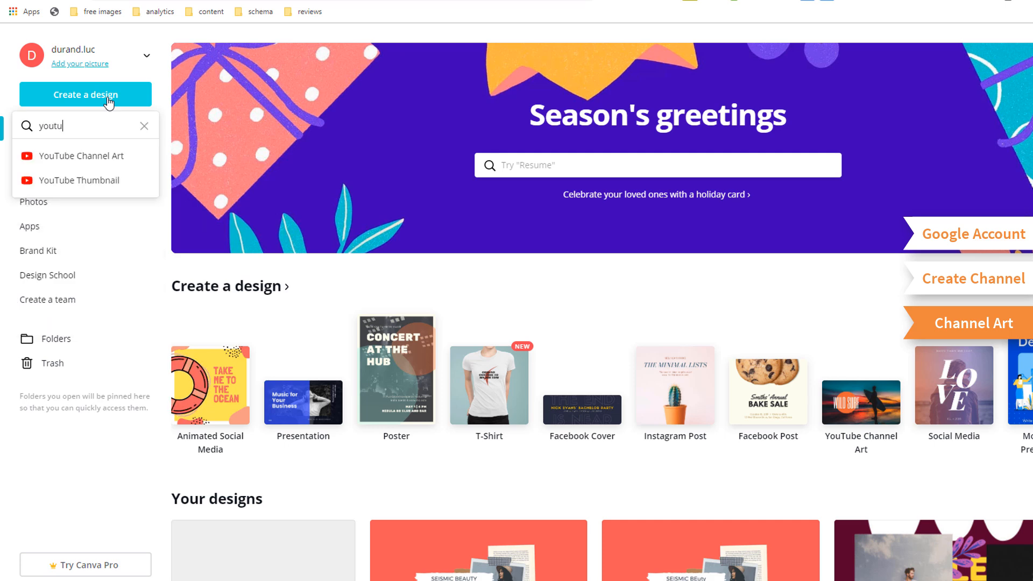
pyautogui.click(82, 155)
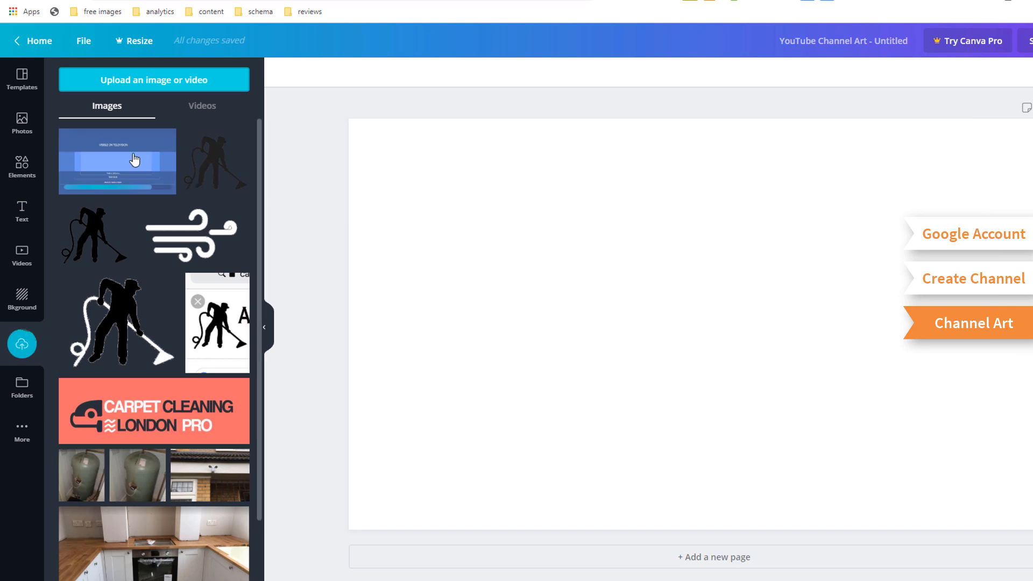
pyautogui.moveTo(97, 164)
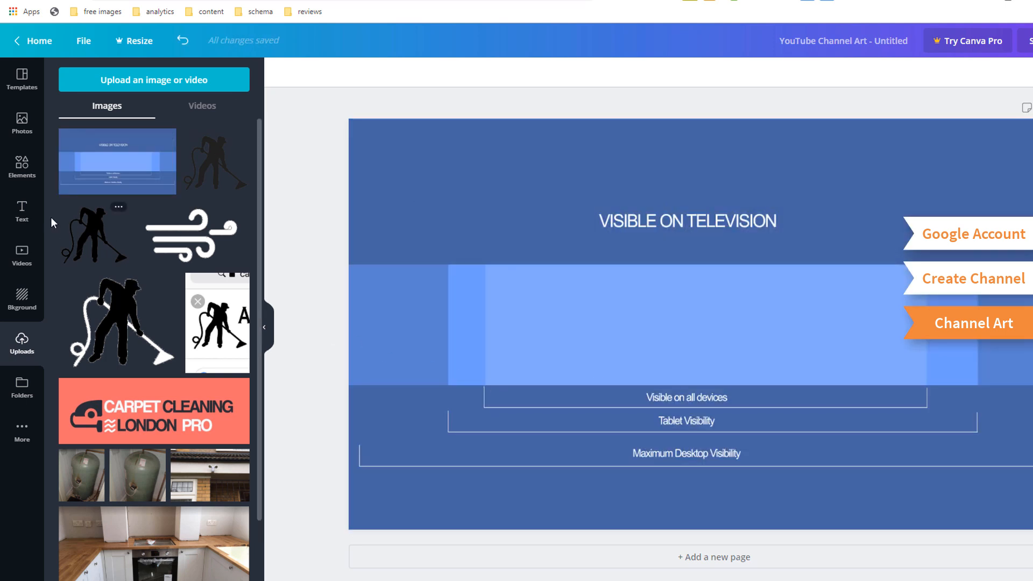
# Step: Add the '1 hair & makeup' text design over a makeup brushes photo background
pyautogui.click(21, 211)
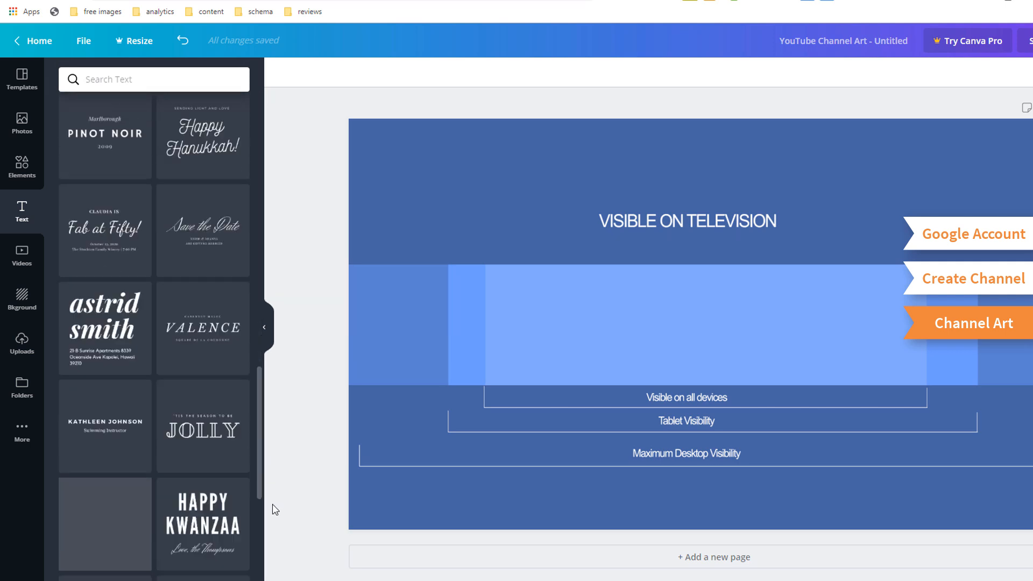
pyautogui.scroll(-3)
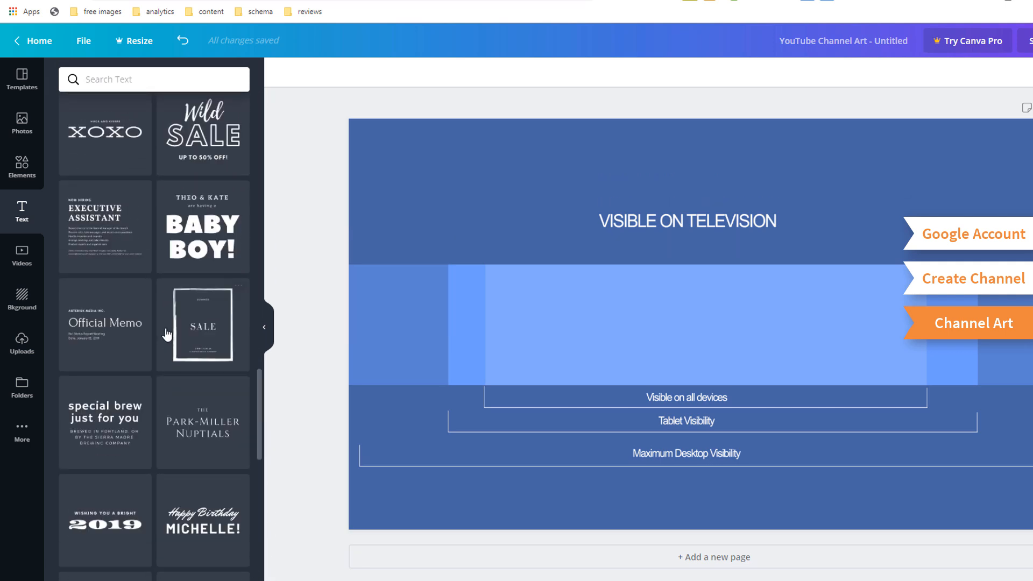
pyautogui.scroll(-3)
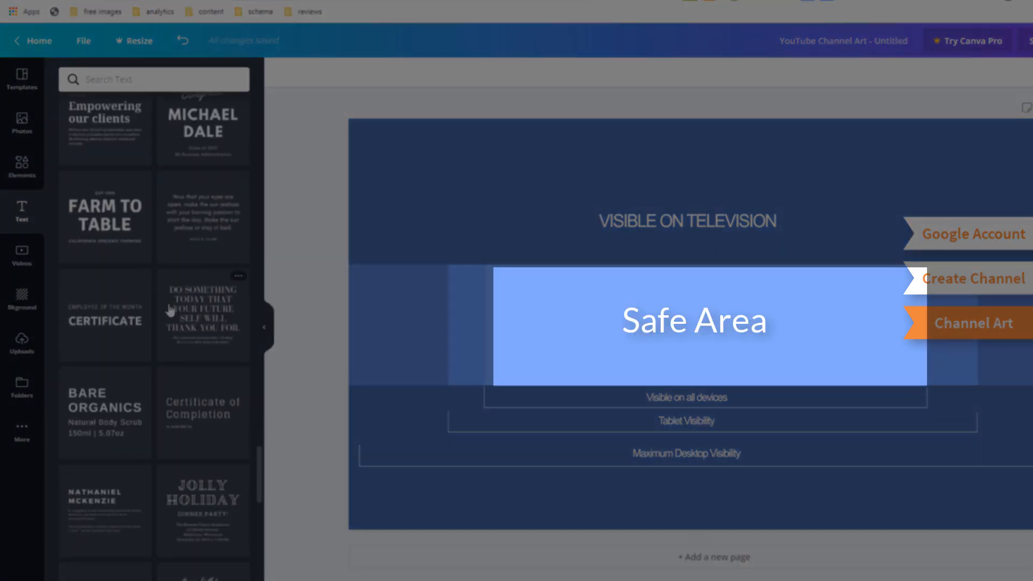
pyautogui.scroll(-3)
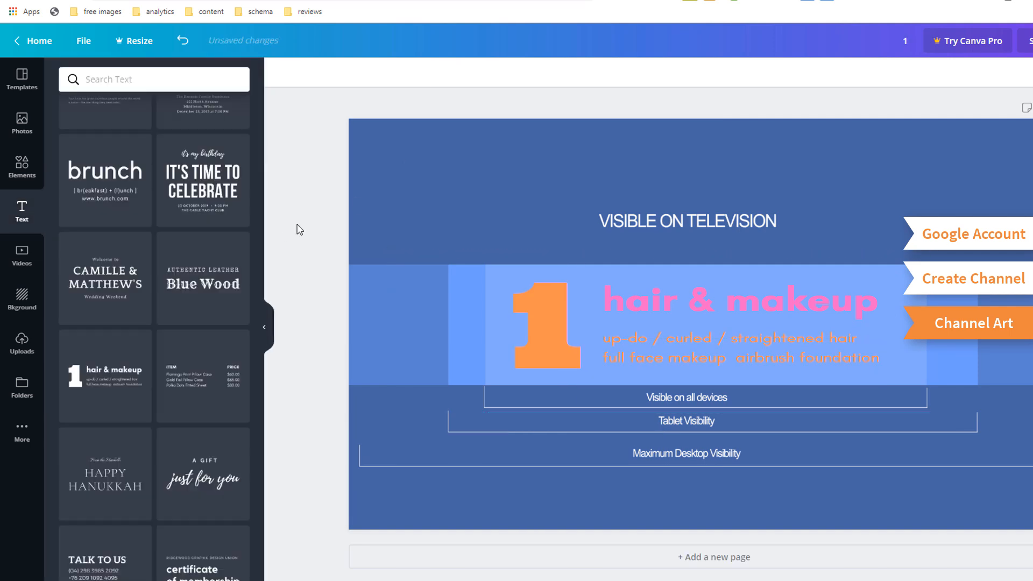
pyautogui.click(21, 123)
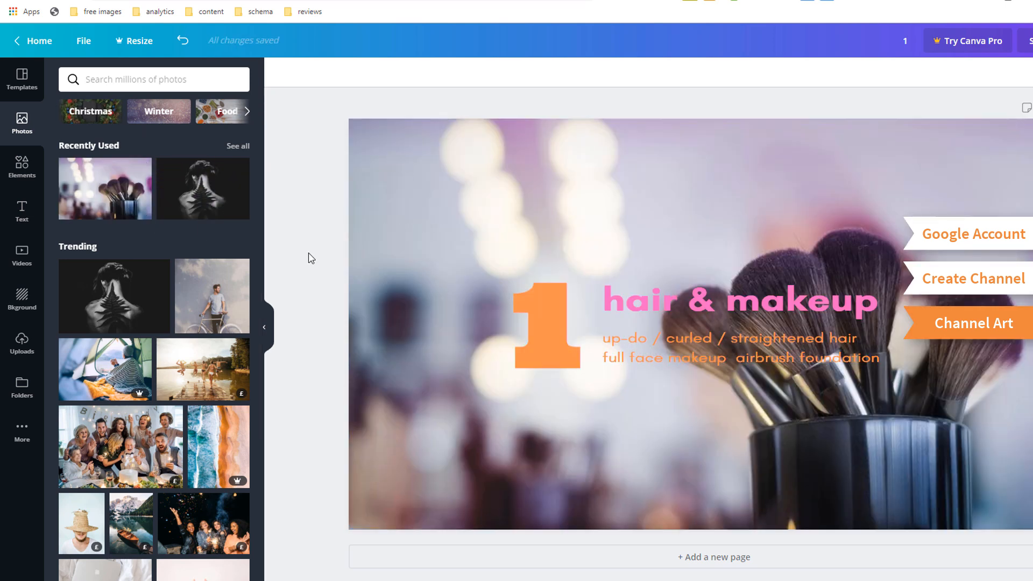
# Step: Back the 'up-do / curled / straightened hair…' lines with a black box and download as PNG
pyautogui.click(21, 166)
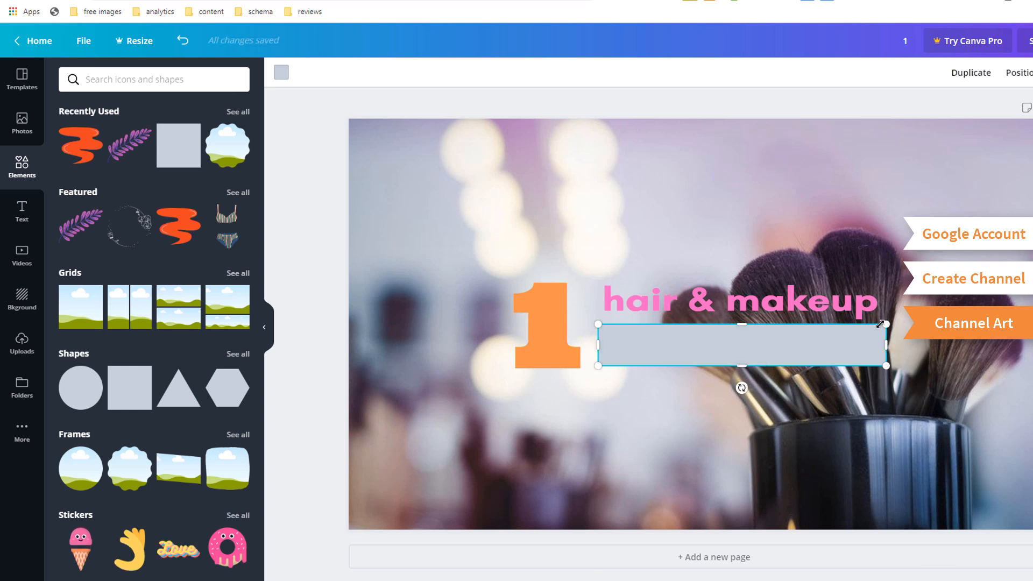
pyautogui.write('up-do / curled / straightened hair full face makeup  airbrush foundation')
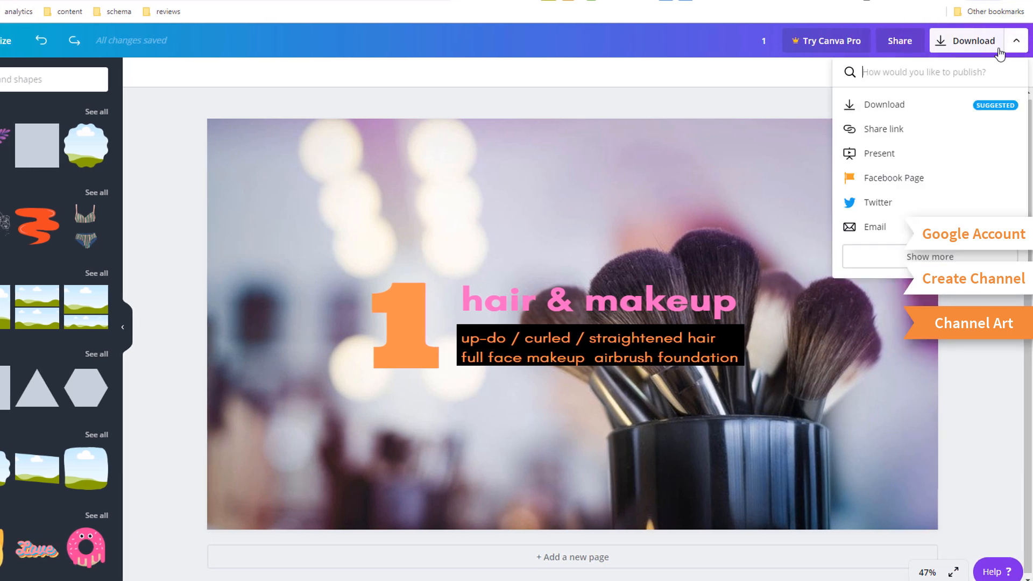
pyautogui.click(883, 104)
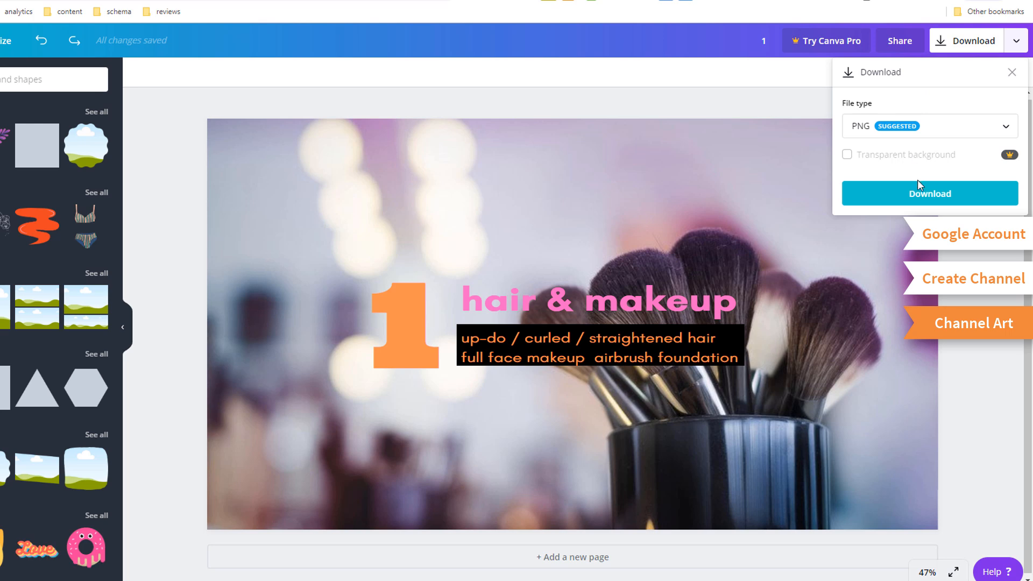
pyautogui.click(929, 193)
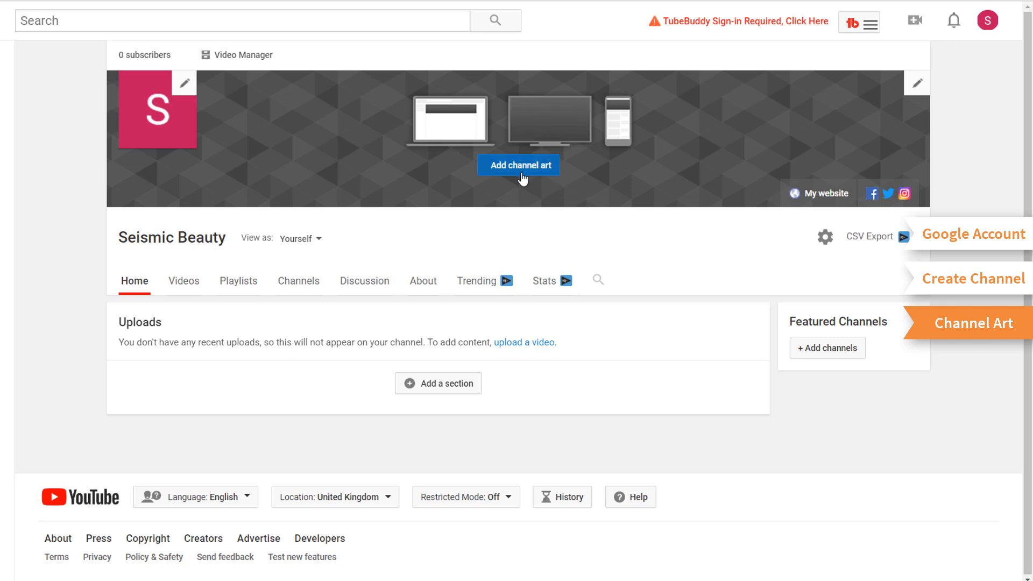
pyautogui.click(518, 165)
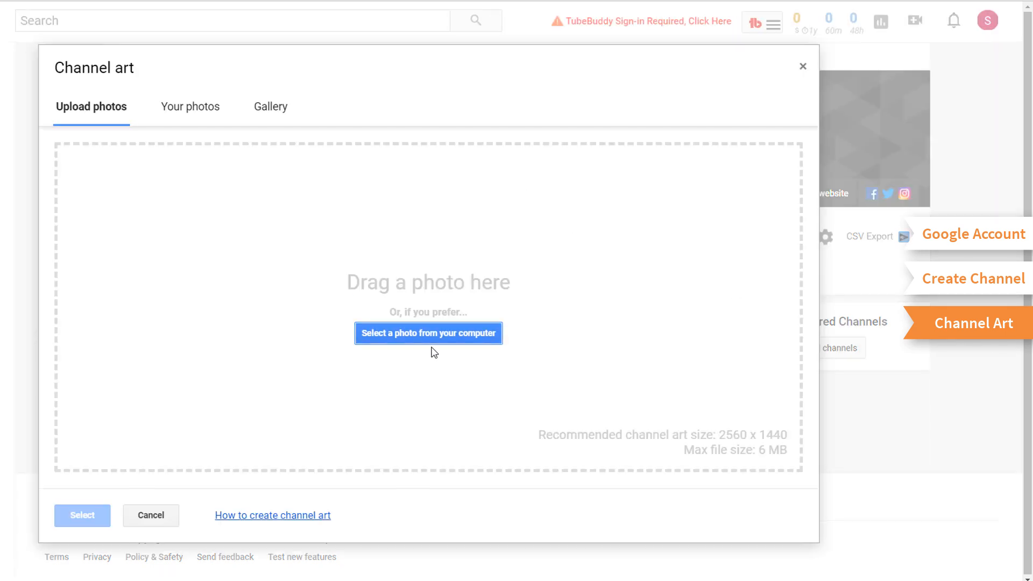
pyautogui.click(428, 332)
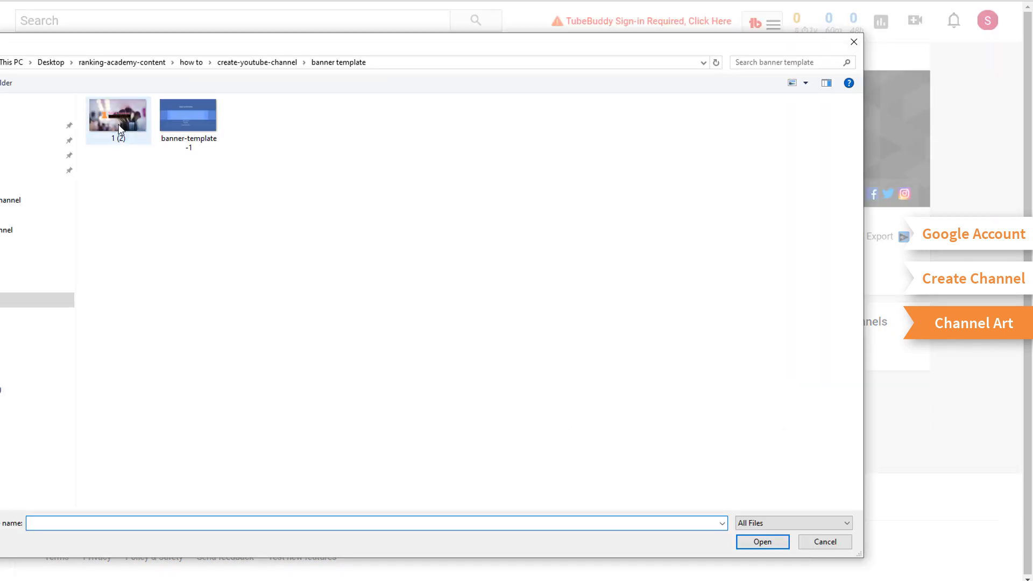
pyautogui.click(762, 542)
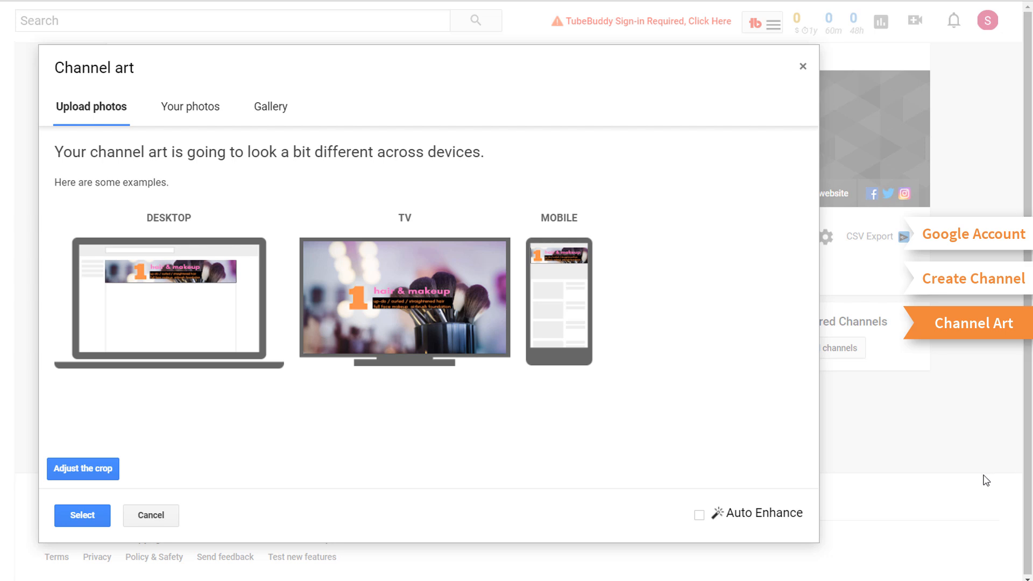
pyautogui.moveTo(321, 579)
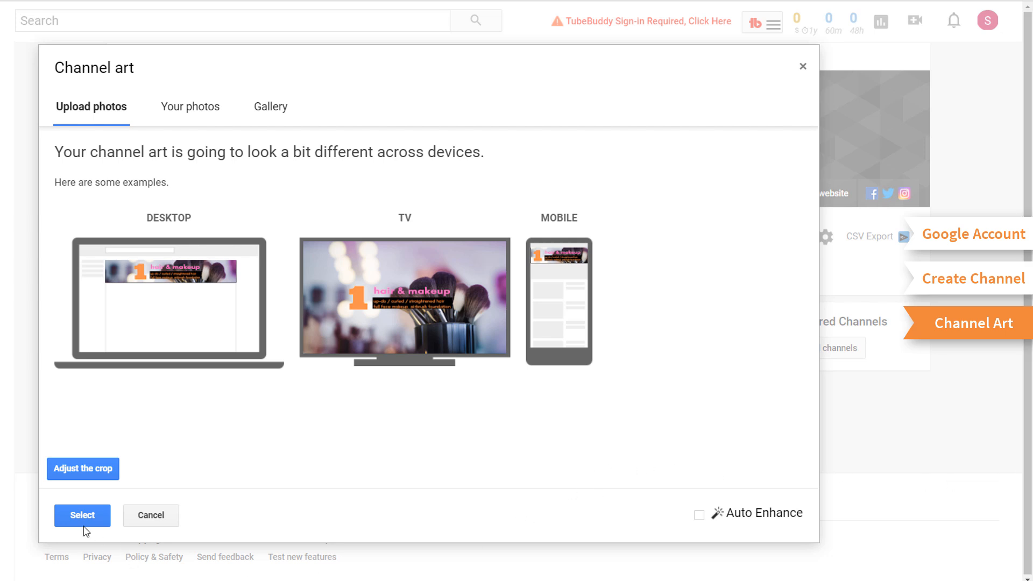
pyautogui.click(81, 515)
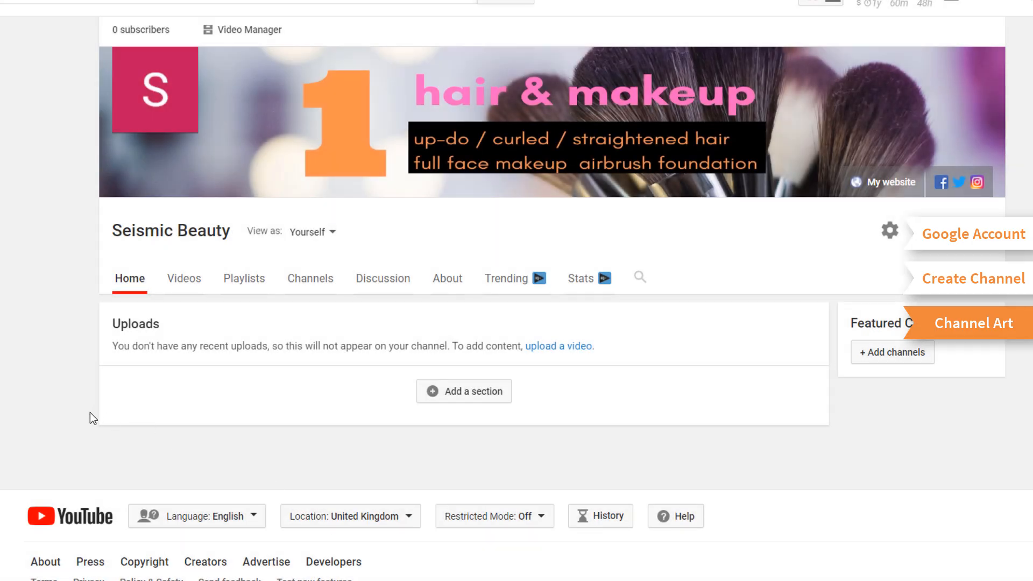
pyautogui.moveTo(183, 88)
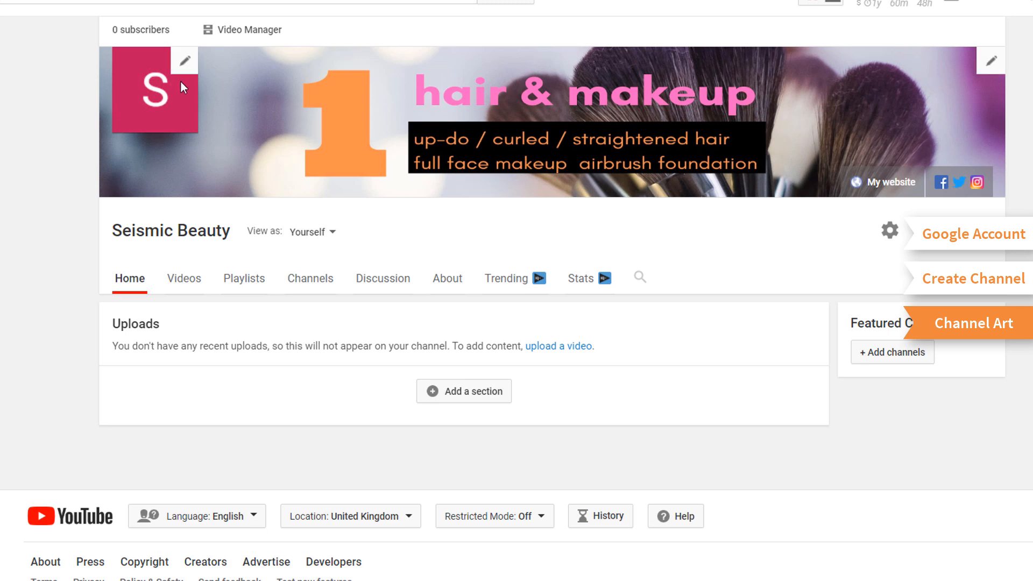
pyautogui.click(184, 60)
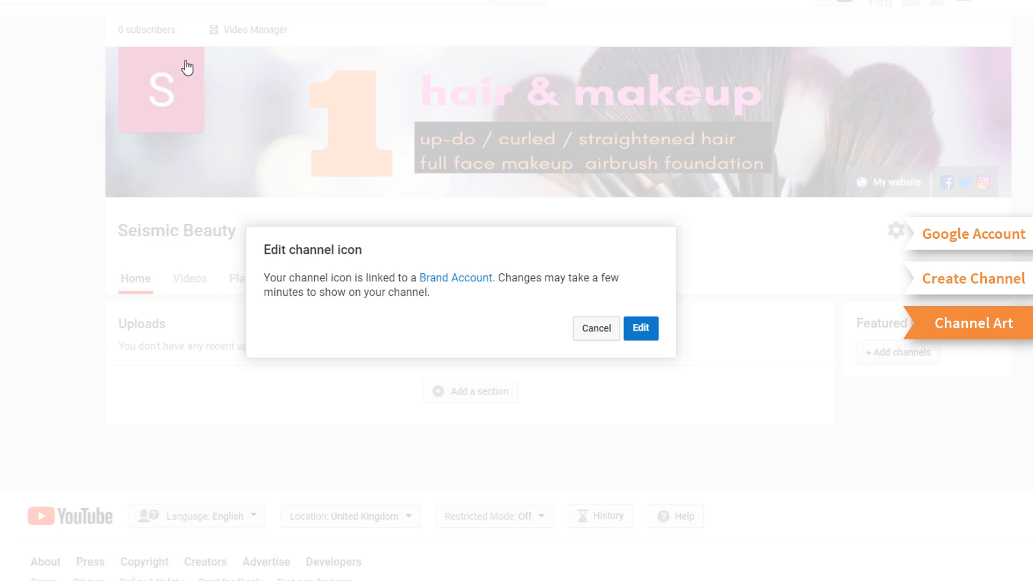
# Step: Upload and crop the seismic logo as the Seismic Beauty profile picture
pyautogui.click(640, 328)
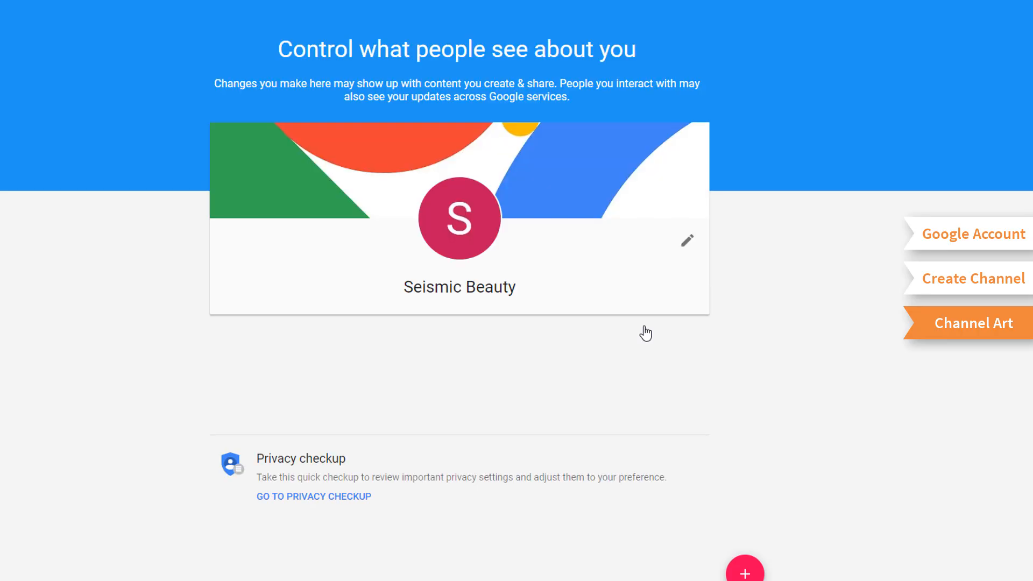
pyautogui.click(687, 240)
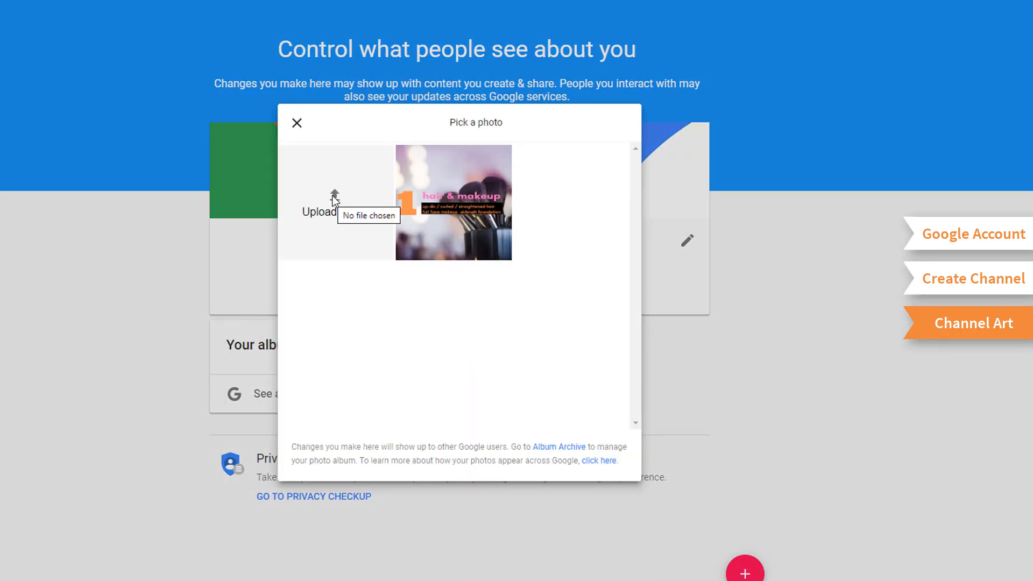
pyautogui.click(321, 211)
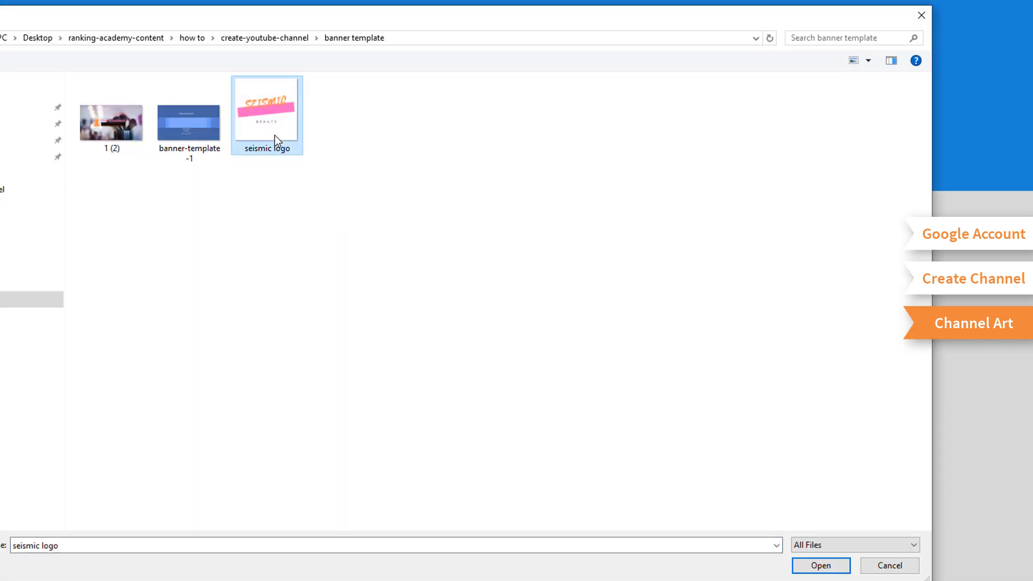
pyautogui.click(819, 565)
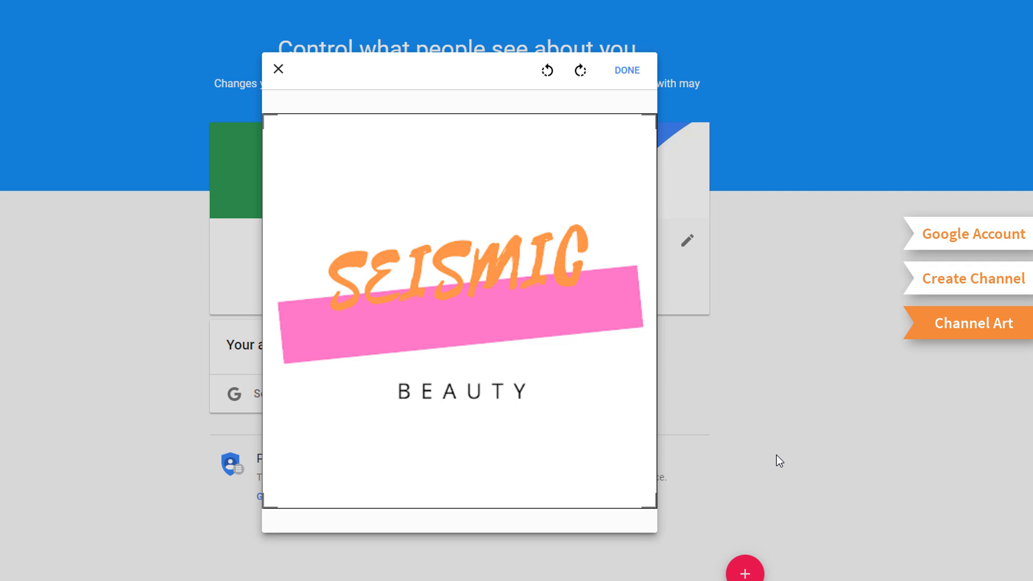
pyautogui.moveTo(781, 368)
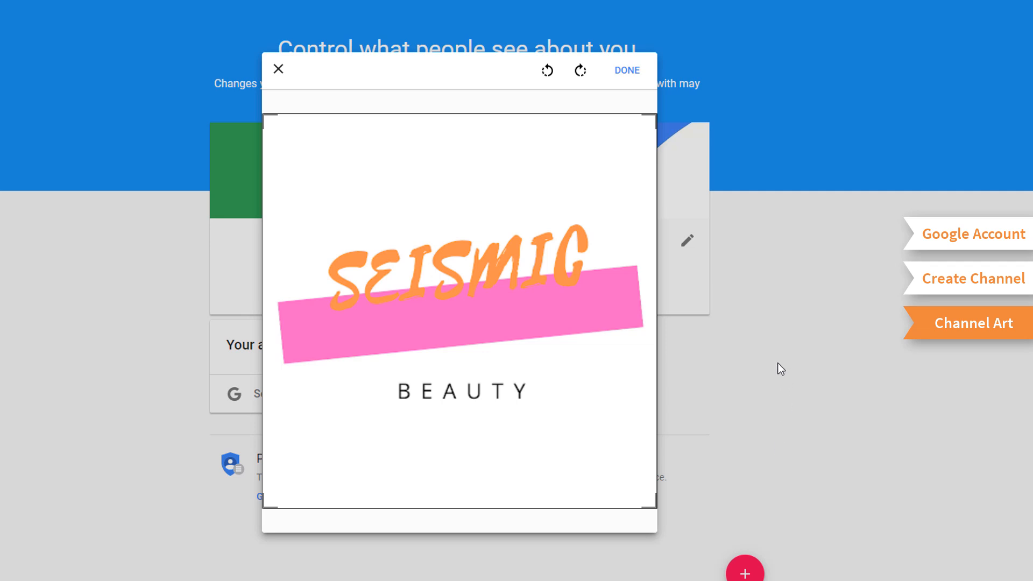
pyautogui.moveTo(634, 74)
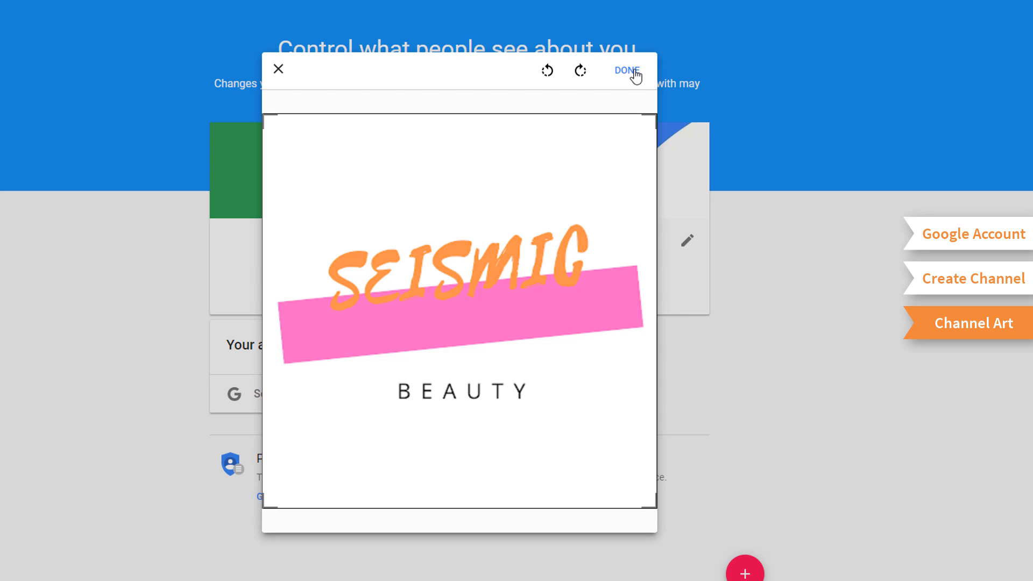
pyautogui.click(626, 70)
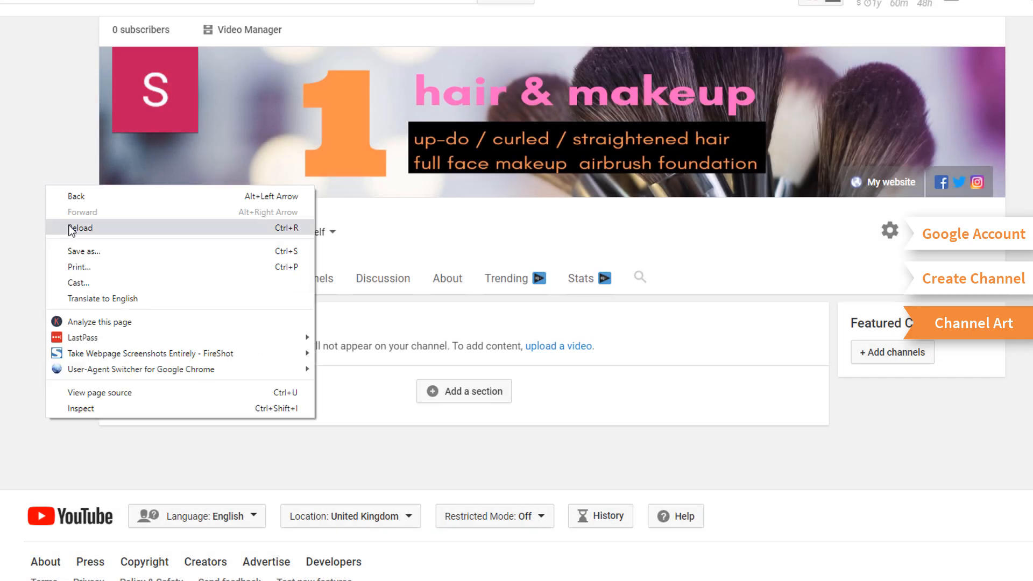
# Step: Reload the channel page so the new Seismic Beauty logo appears
pyautogui.click(80, 227)
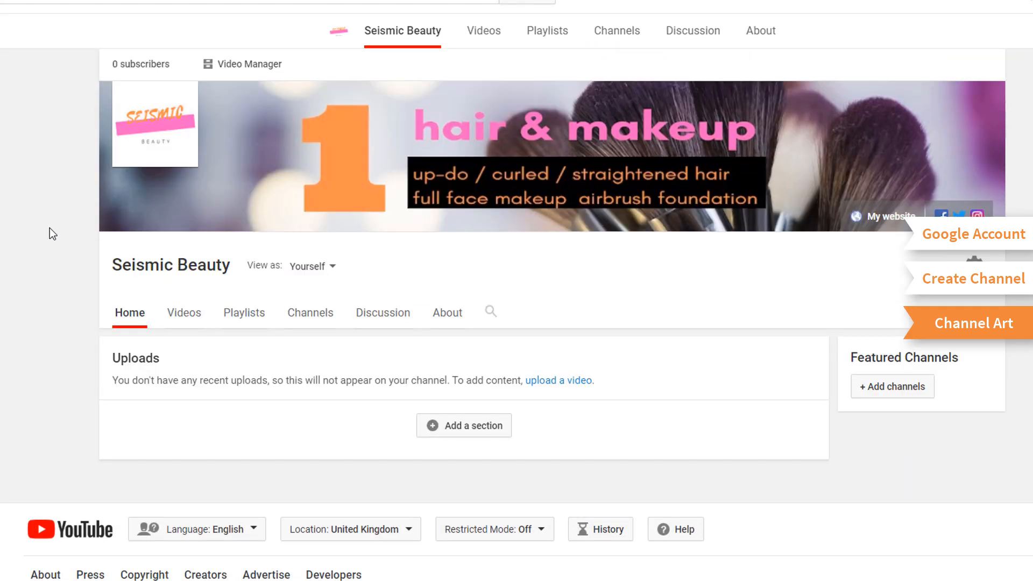
pyautogui.scroll(-3)
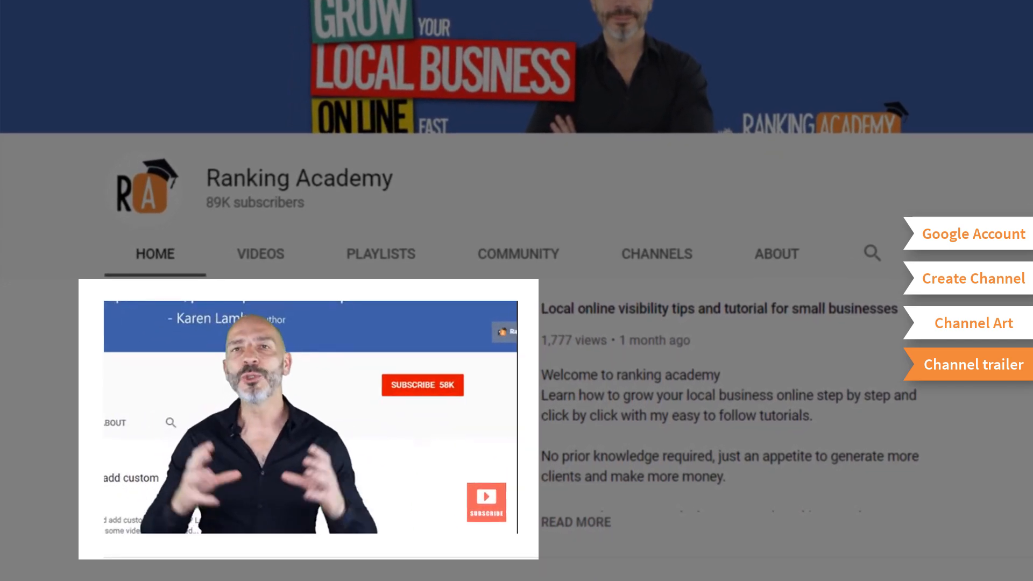
# Step: Go to the Seismic Beauty channel home and bring up the upload-video dialog
pyautogui.click(421, 384)
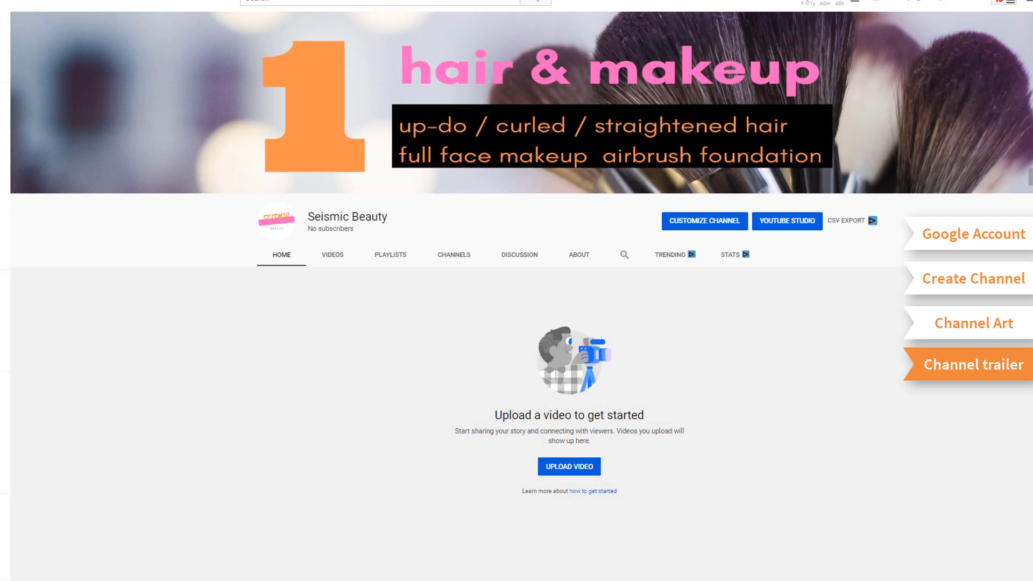
pyautogui.scroll(-3)
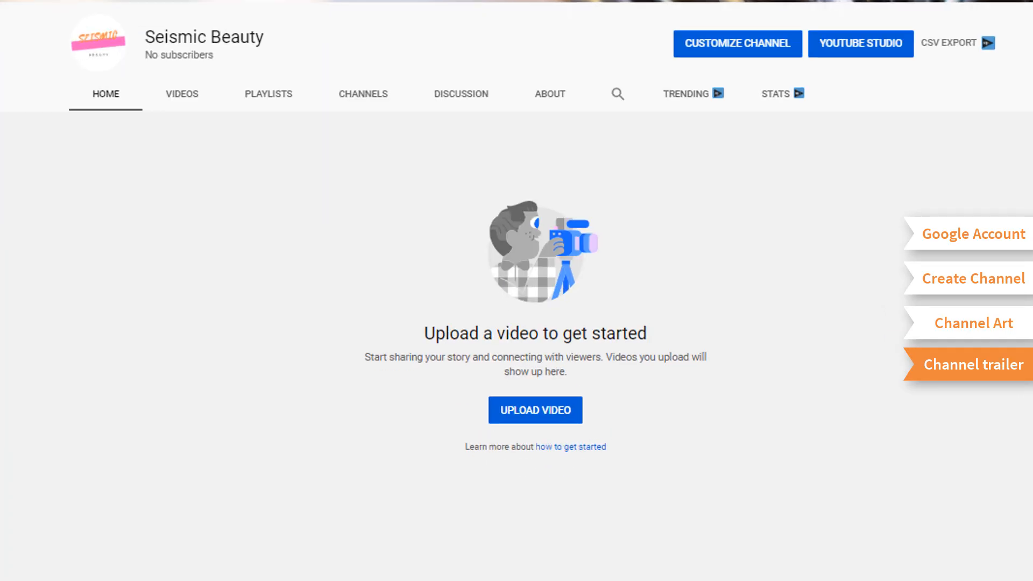
pyautogui.click(535, 410)
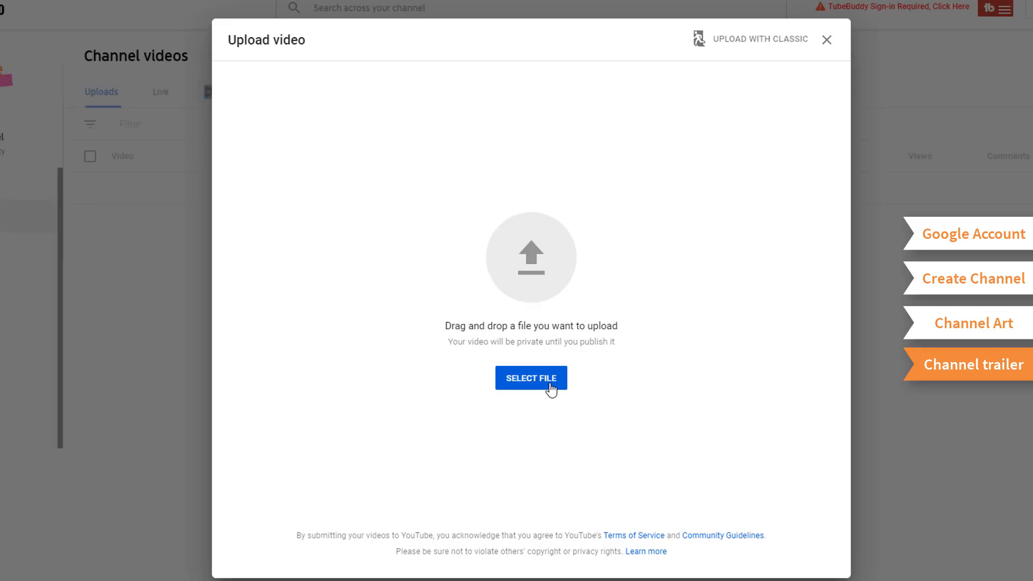
# Step: Select the makeup video file from the computer for upload
pyautogui.click(530, 378)
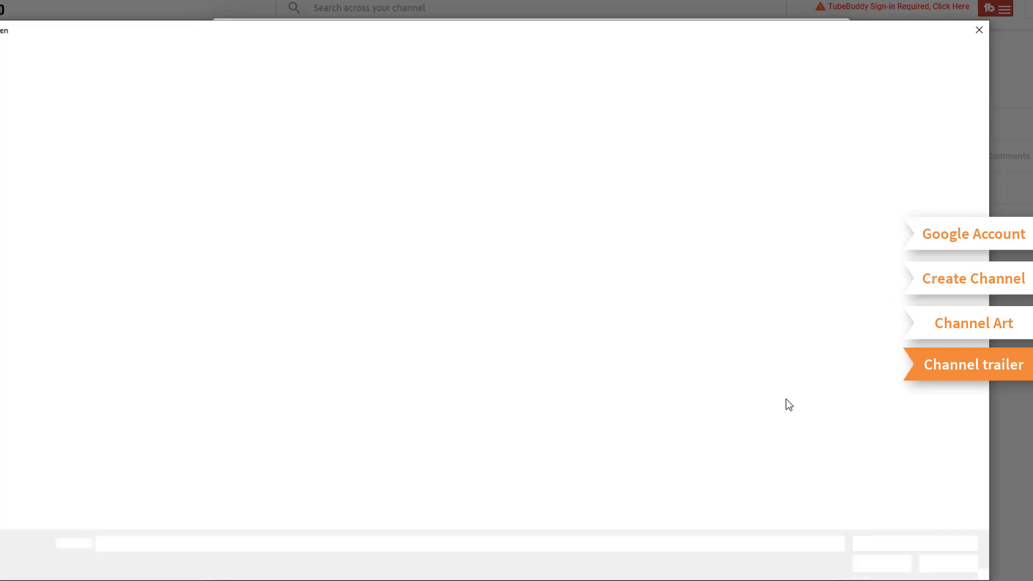
pyautogui.click(420, 134)
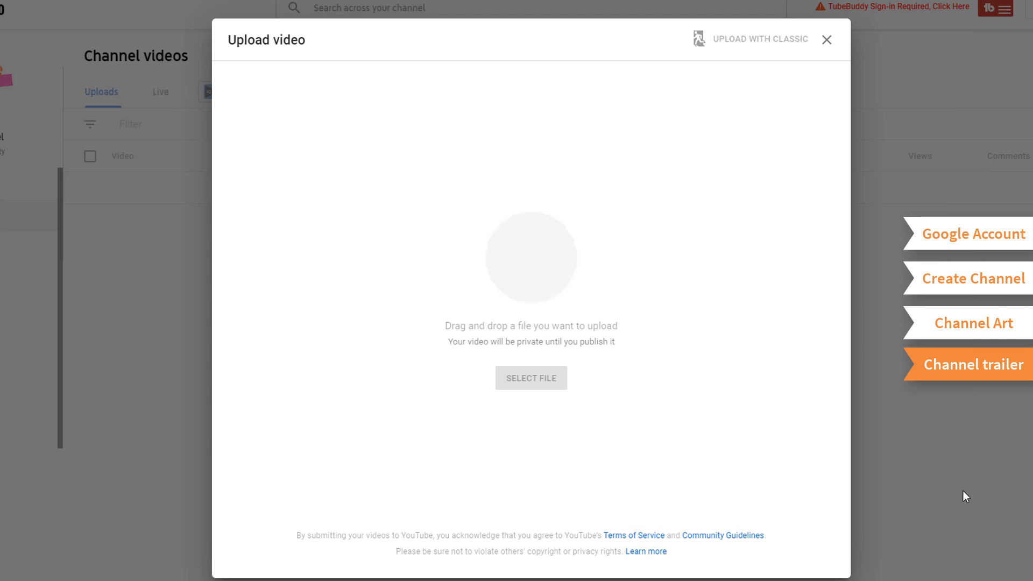
pyautogui.click(531, 377)
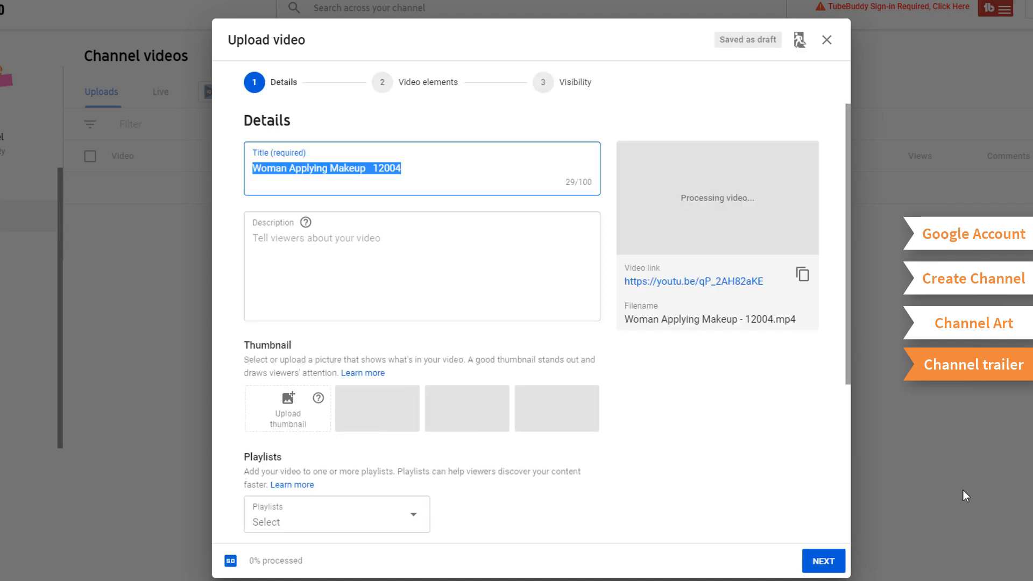
# Step: Title it 'Welcome to Seismic Beauty', add a makeup-tips description, and mark it not for kids
pyautogui.write('Welcome to Seismic Beau')
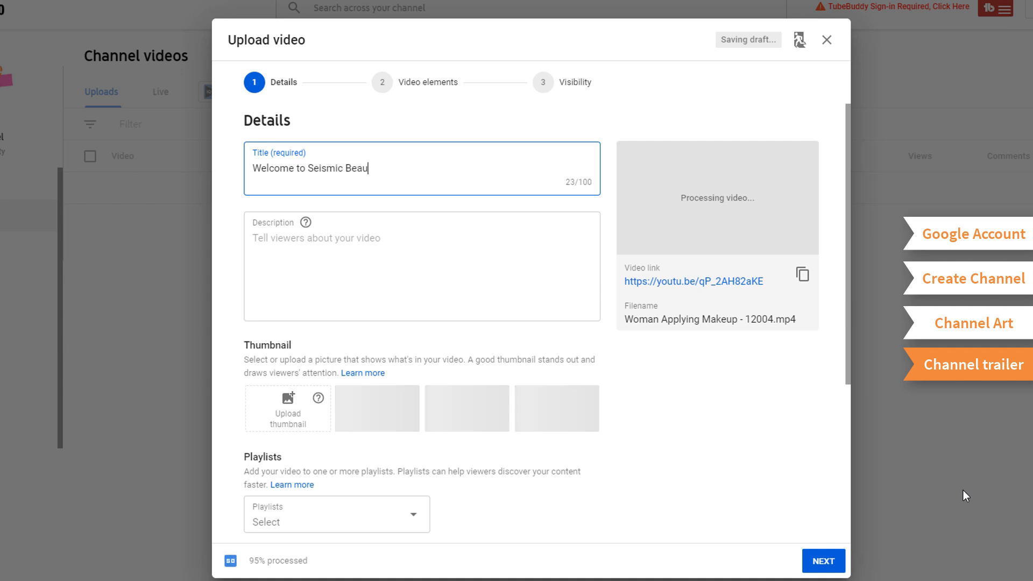
pyautogui.write('On our channel you will find steps by steps recommendation of how to make up, style your hair, and how we apply everything we recommend in our own salon')
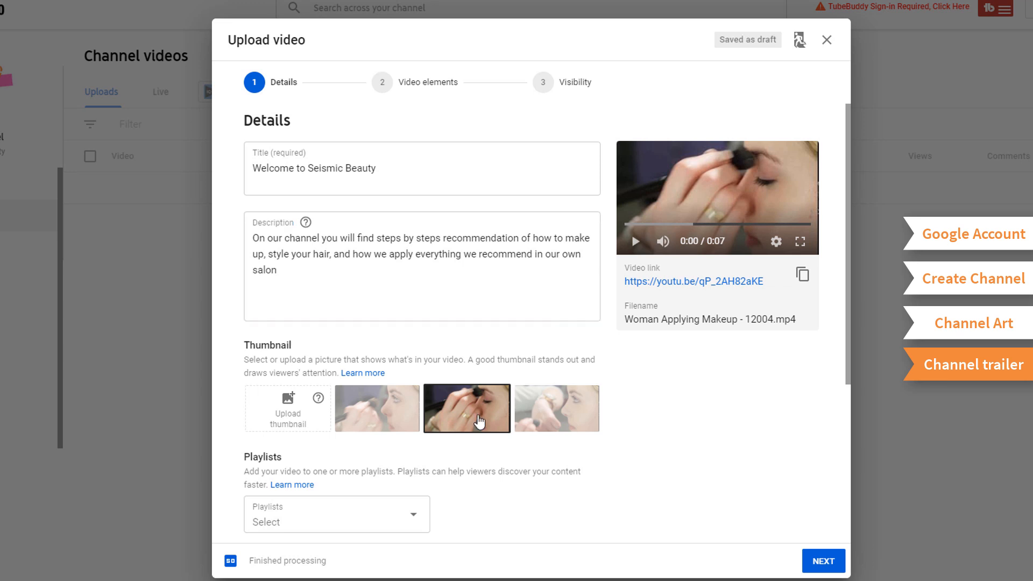
pyautogui.scroll(-3)
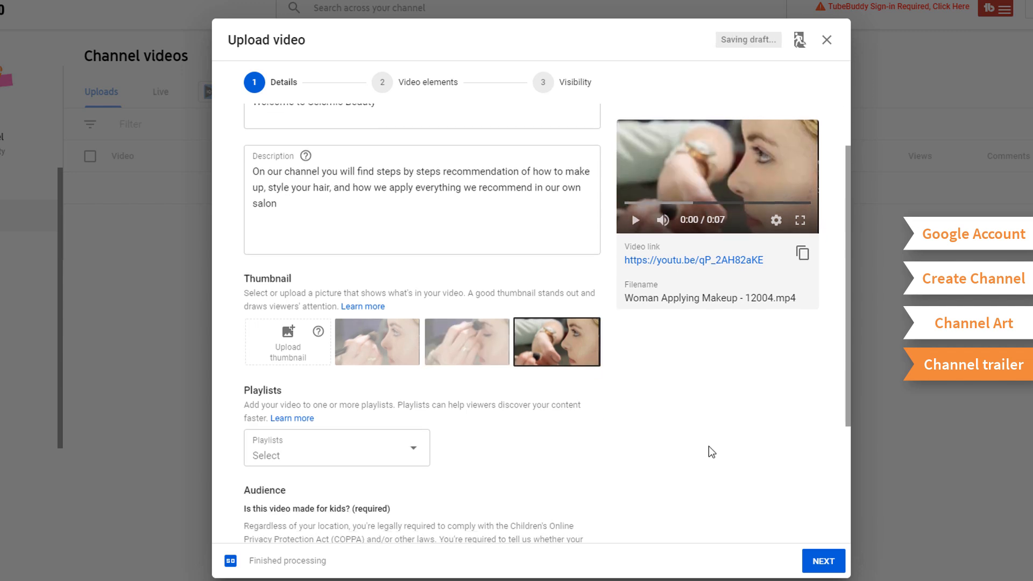
pyautogui.scroll(-3)
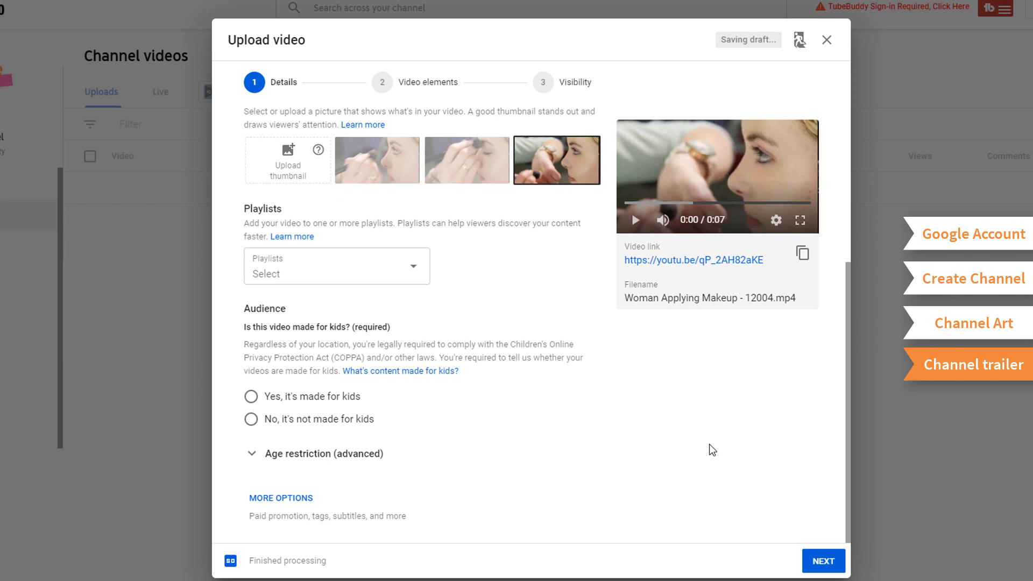
pyautogui.click(252, 419)
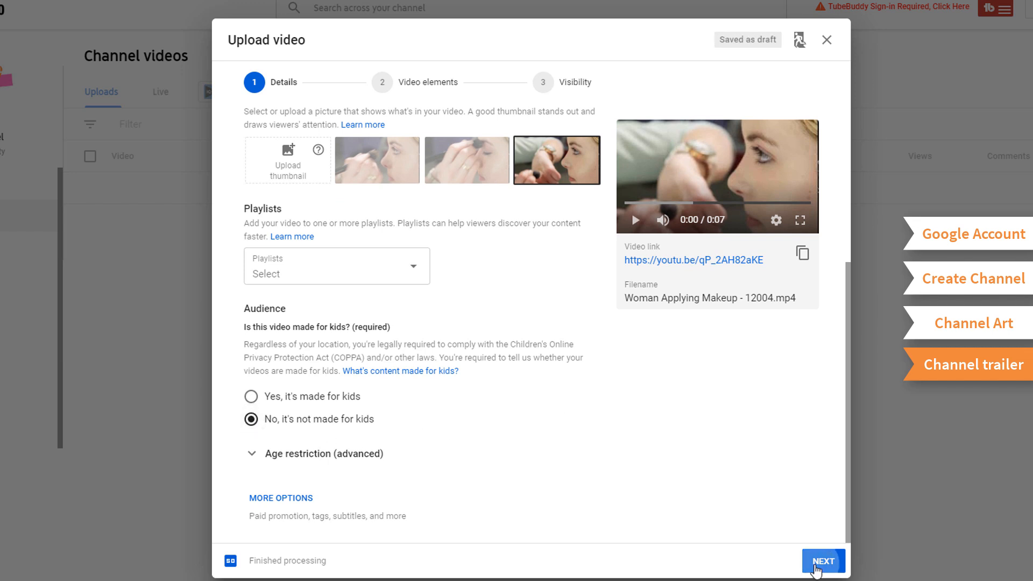
pyautogui.click(824, 560)
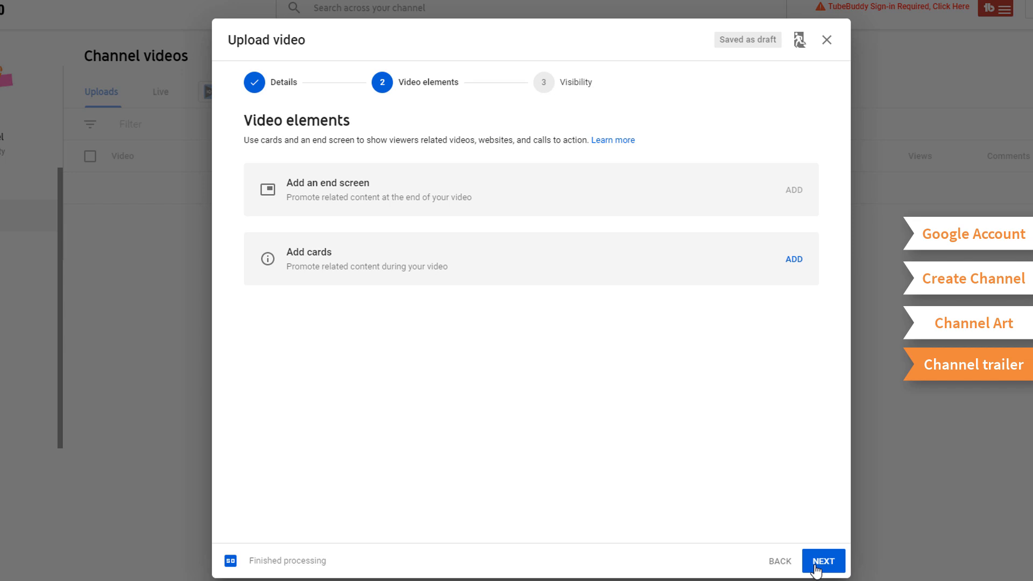
# Step: Set the Welcome to Seismic Beauty video's visibility to Public and publish it
pyautogui.click(823, 561)
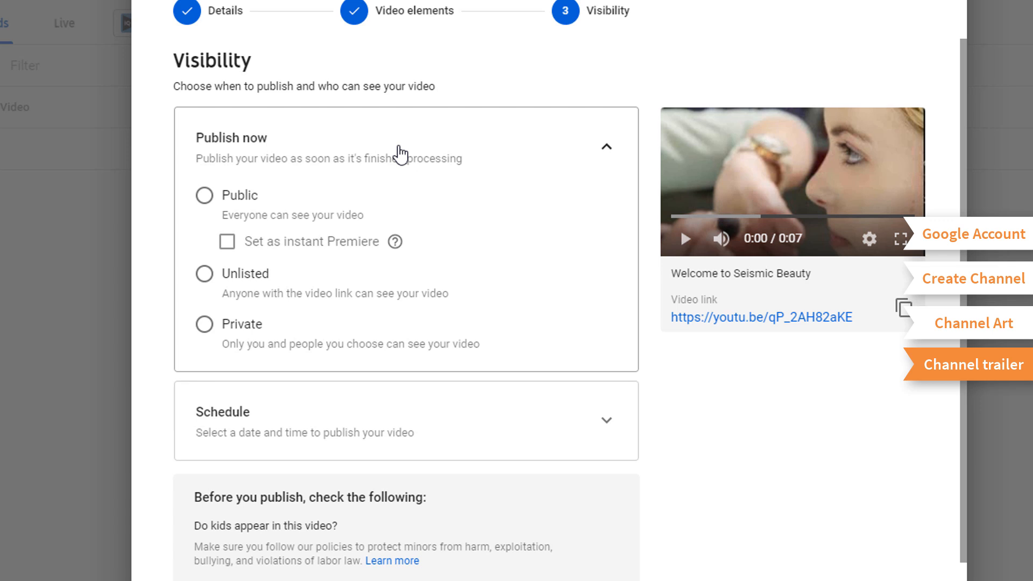
pyautogui.moveTo(259, 199)
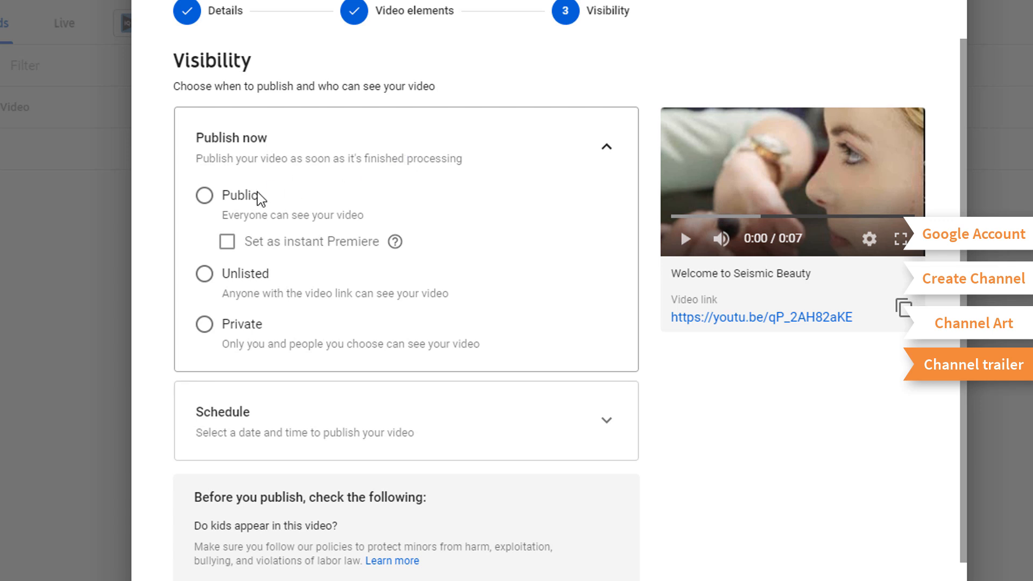
pyautogui.click(203, 196)
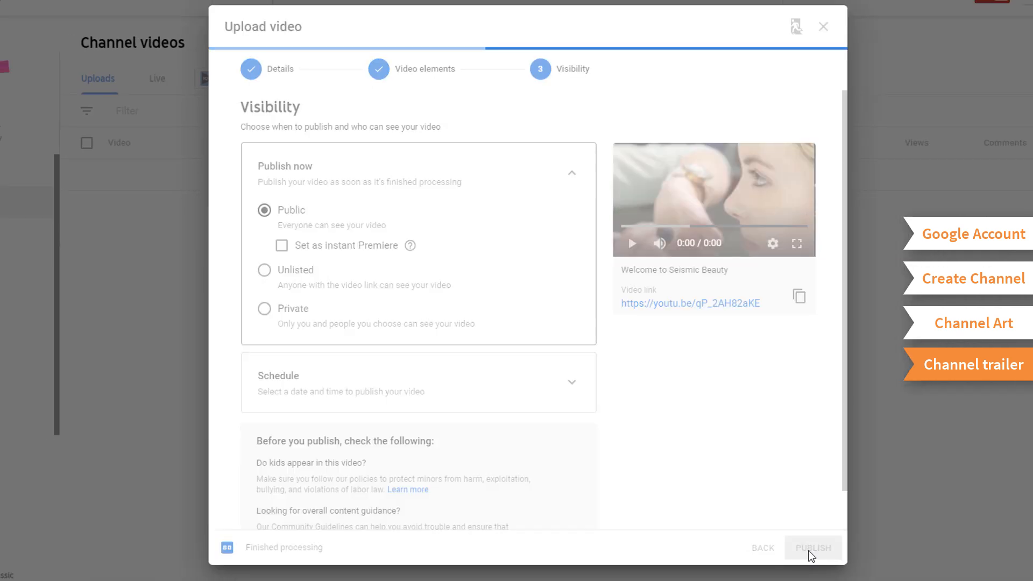
pyautogui.click(812, 548)
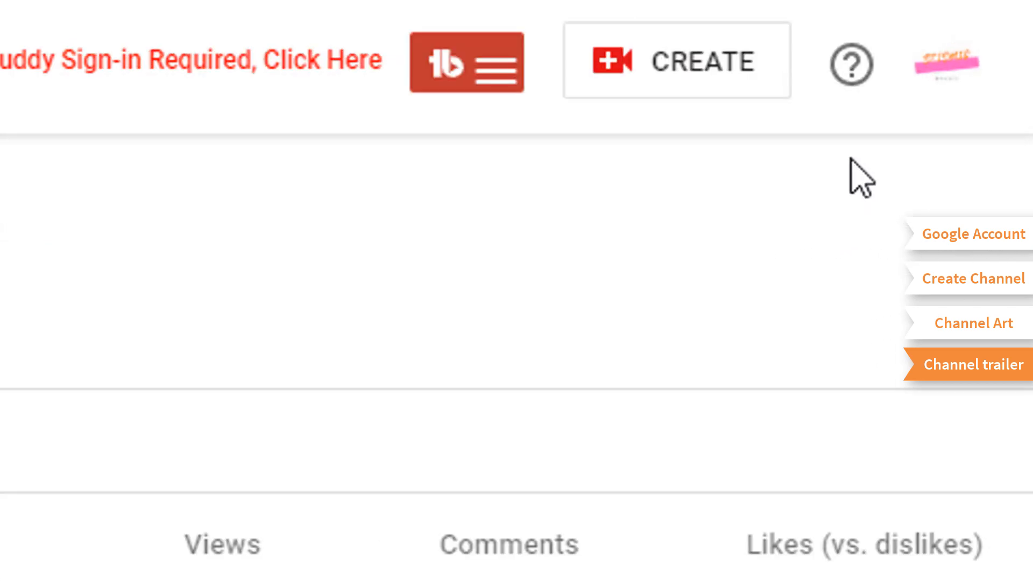
# Step: Add Welcome to Seismic Beauty as the For new visitors channel trailer and save
pyautogui.click(944, 62)
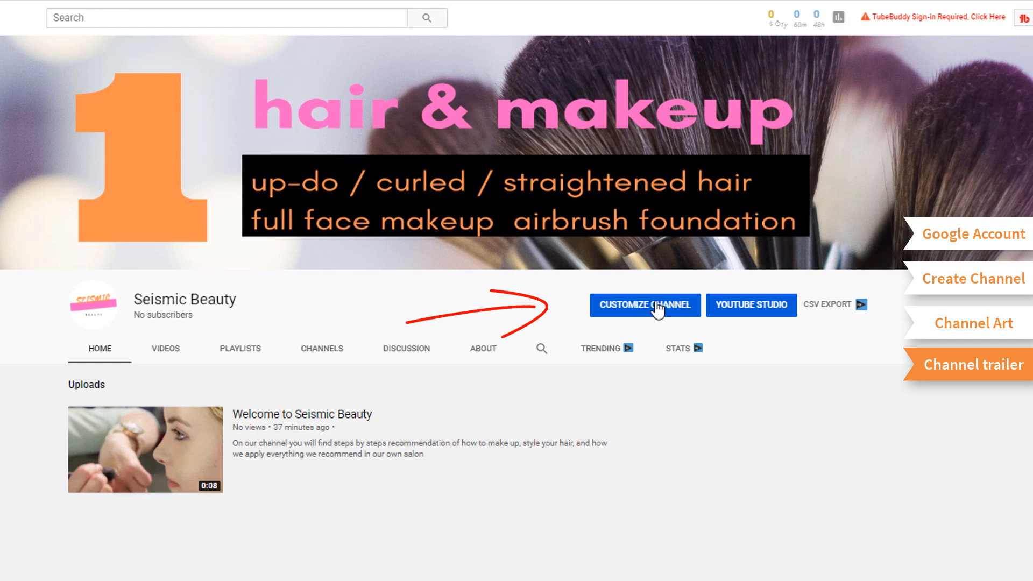
pyautogui.click(643, 305)
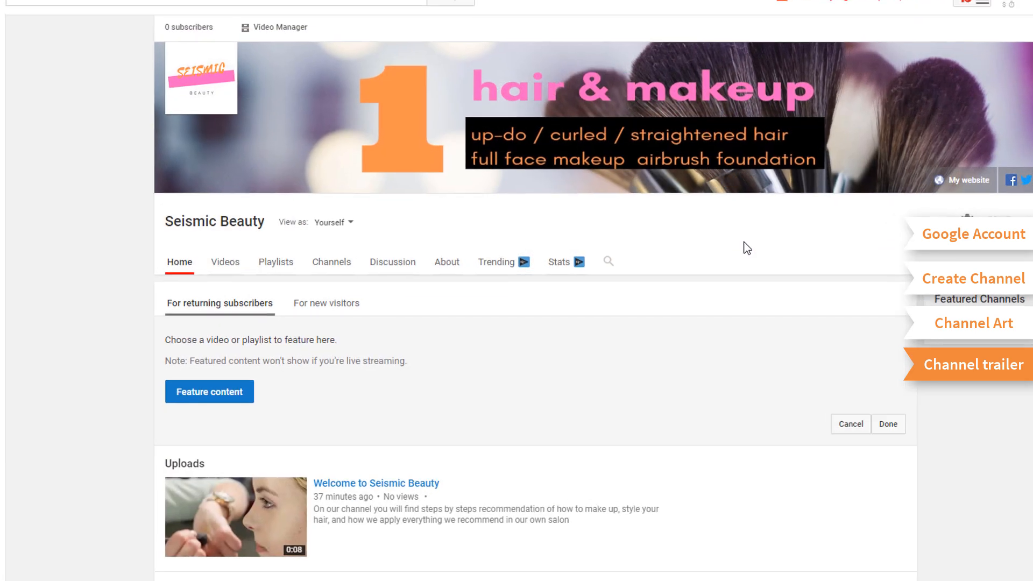
pyautogui.click(326, 303)
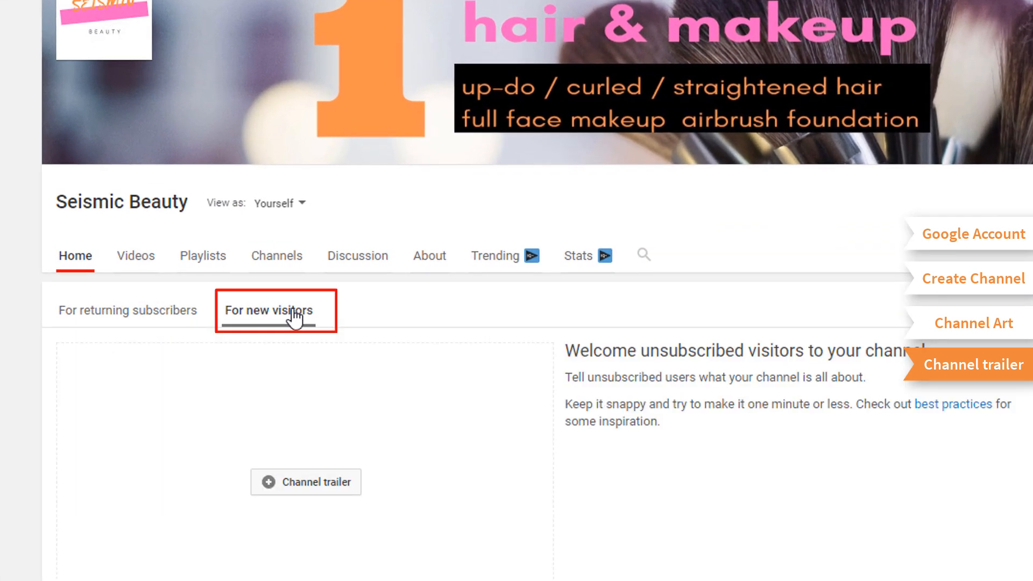
pyautogui.moveTo(305, 482)
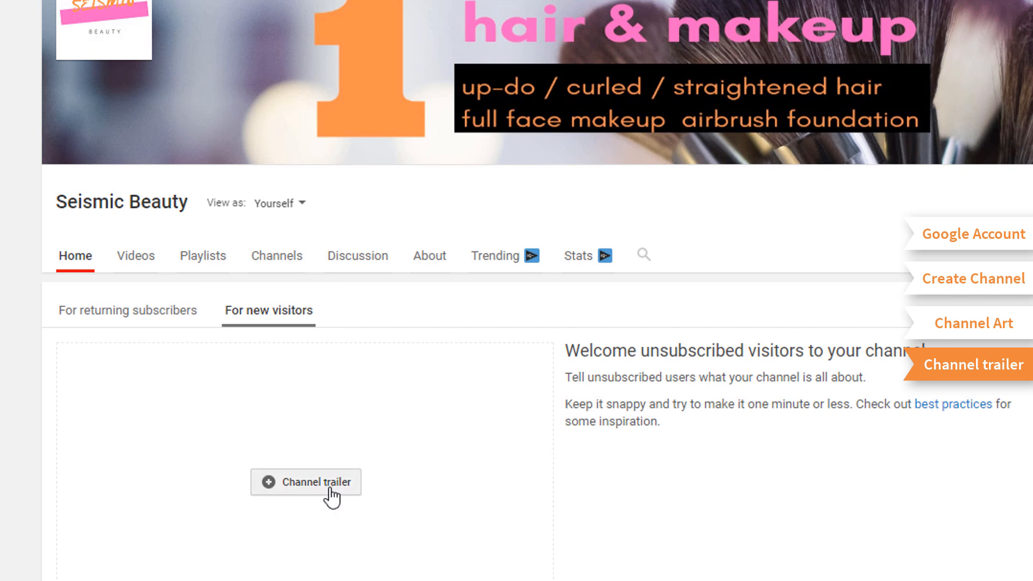
pyautogui.click(306, 481)
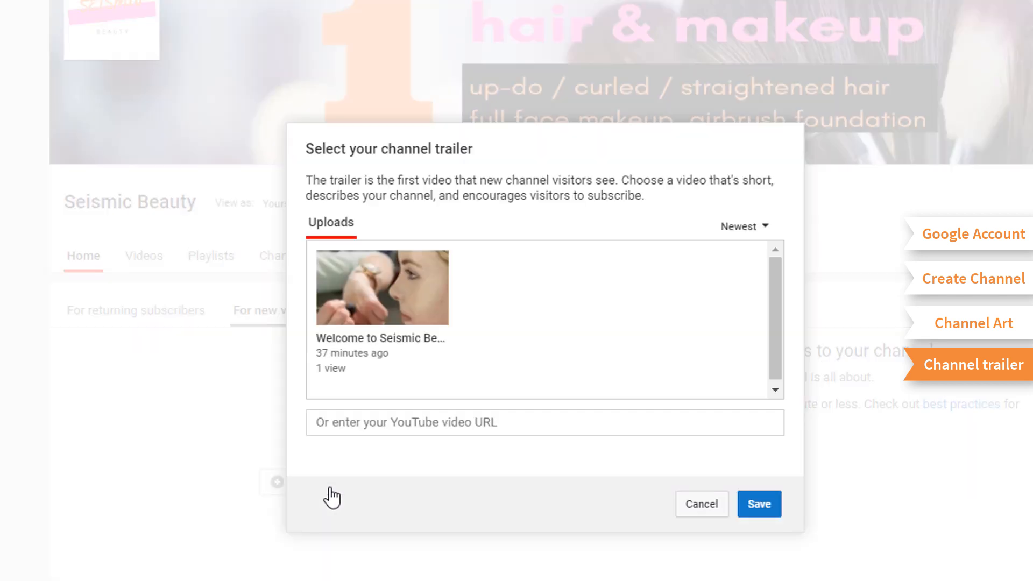
pyautogui.click(381, 288)
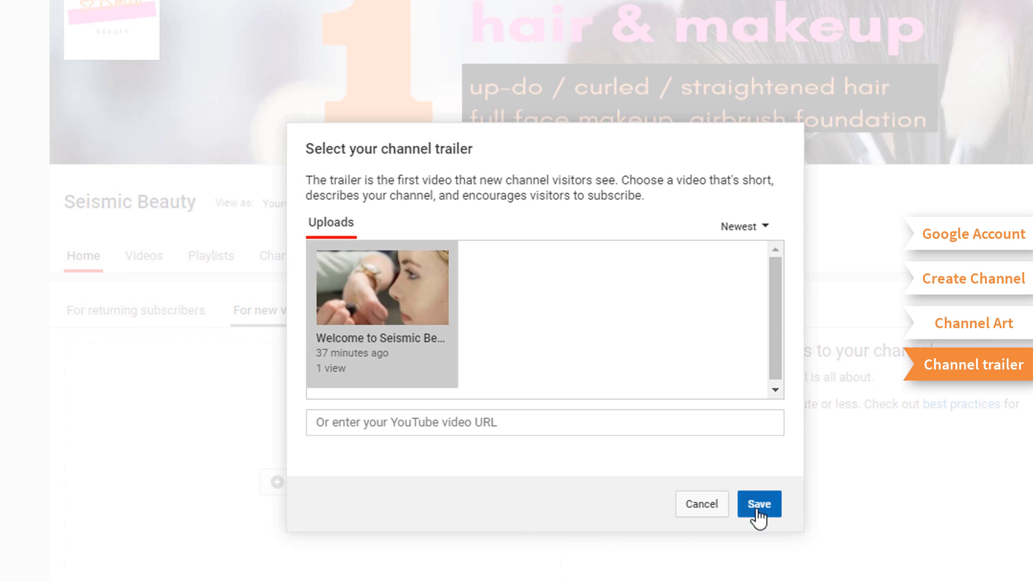
pyautogui.click(758, 504)
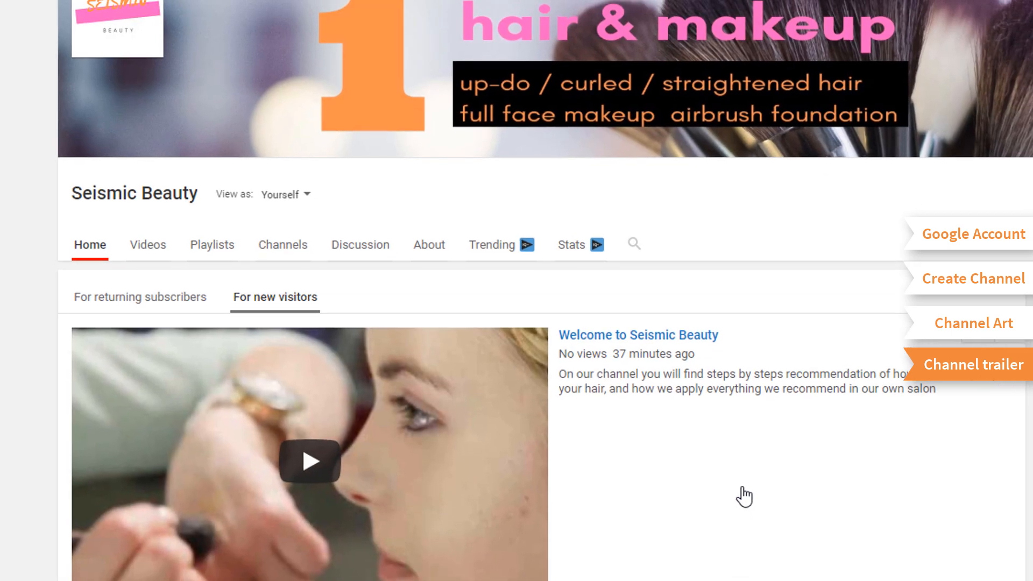
pyautogui.scroll(-3)
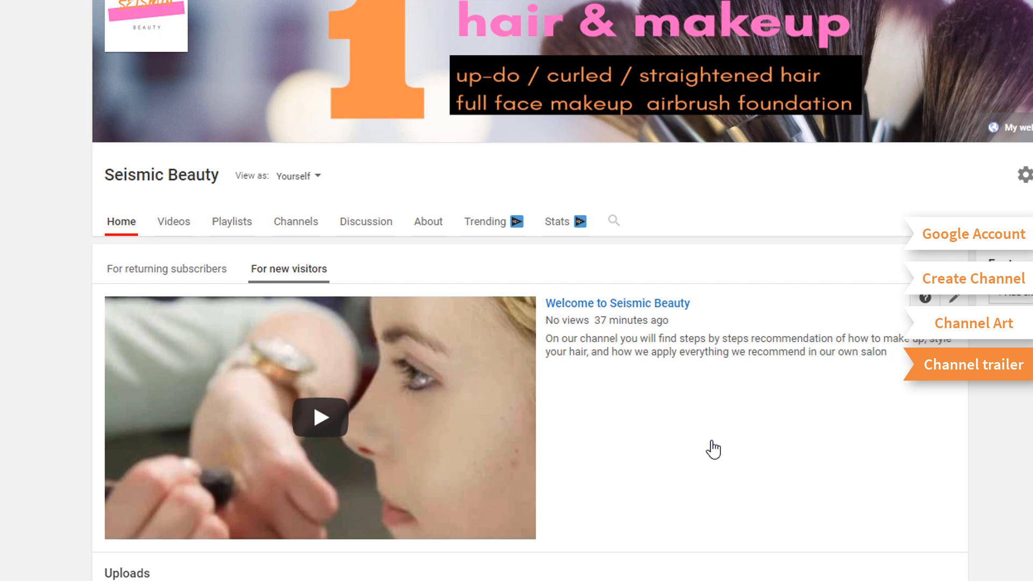